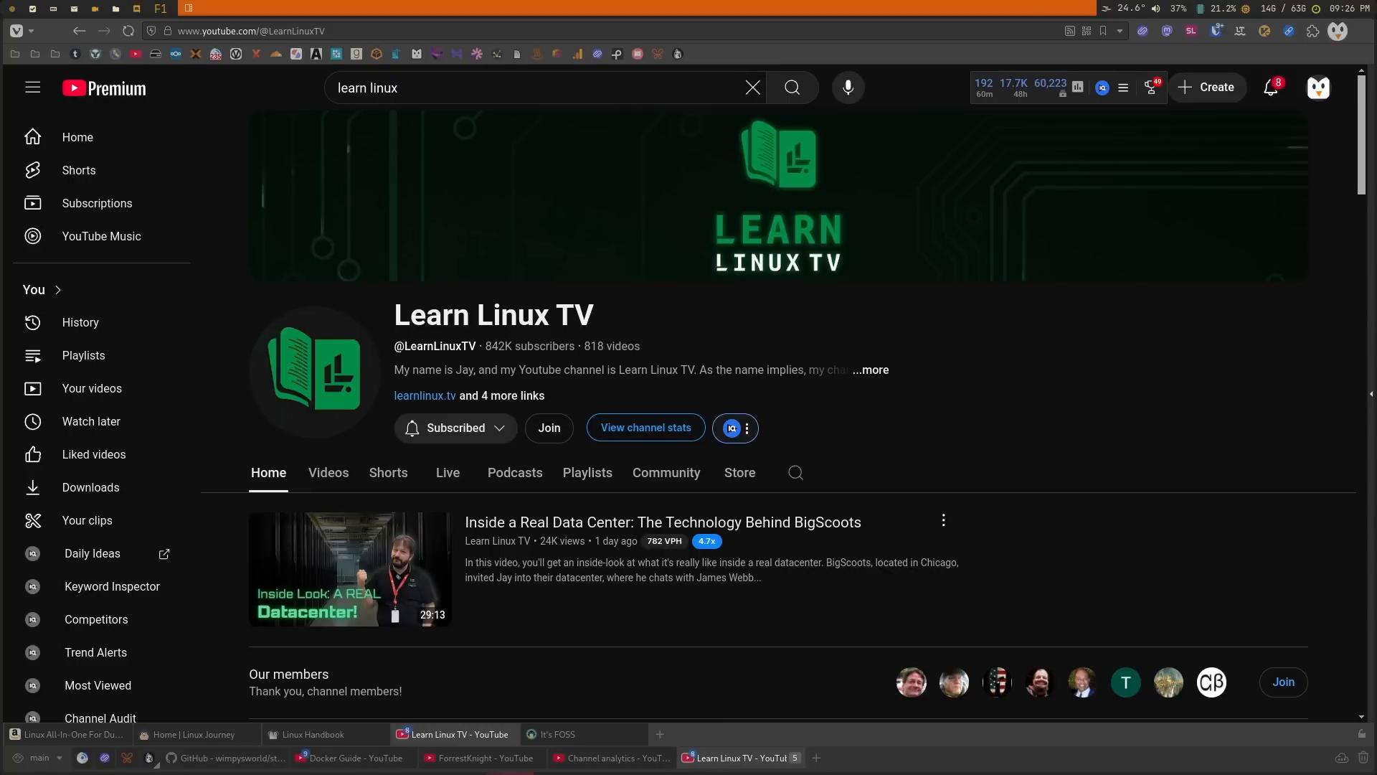
Scroll through Learn Linux TV's latest uploads on its YouTube Videos tab.
{"action": "left_click", "coordinate": [255, 31]}
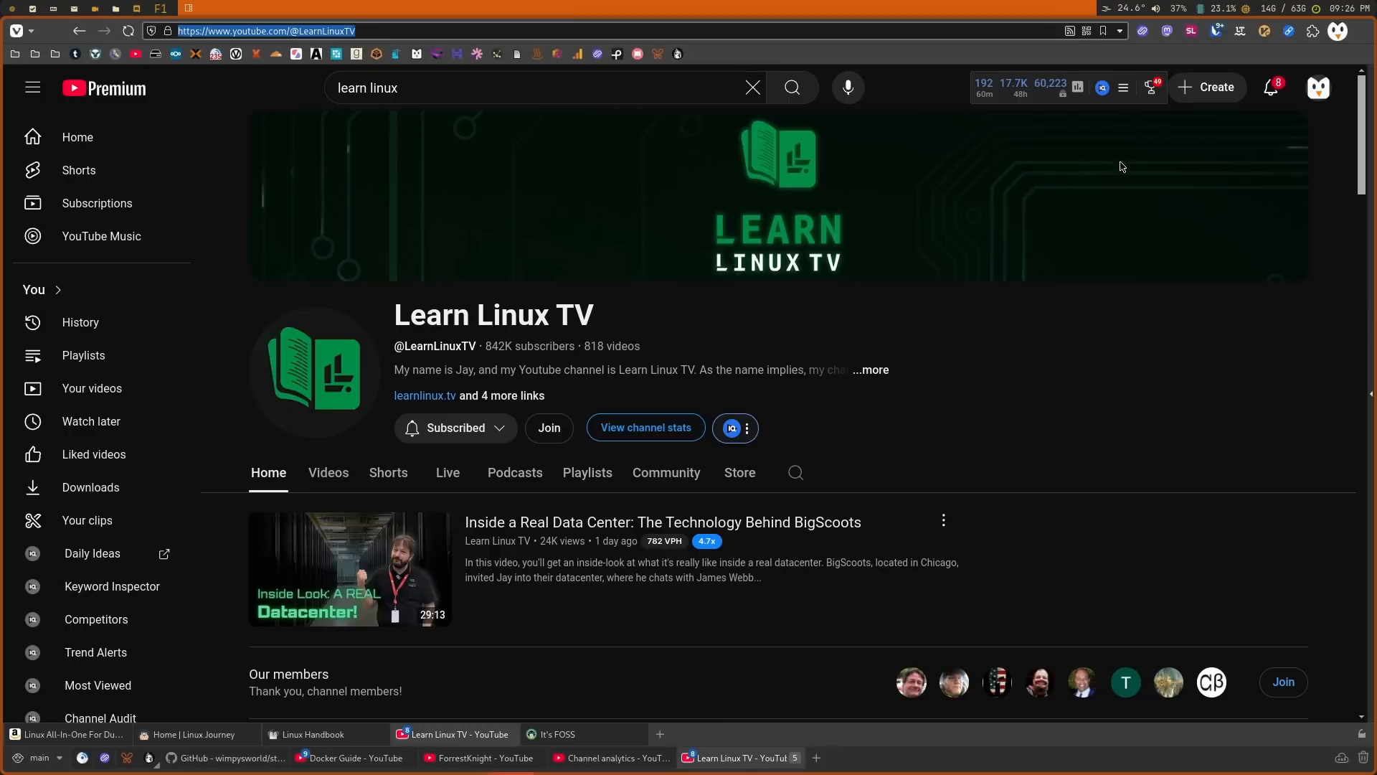
{"action": "left_click", "coordinate": [327, 473]}
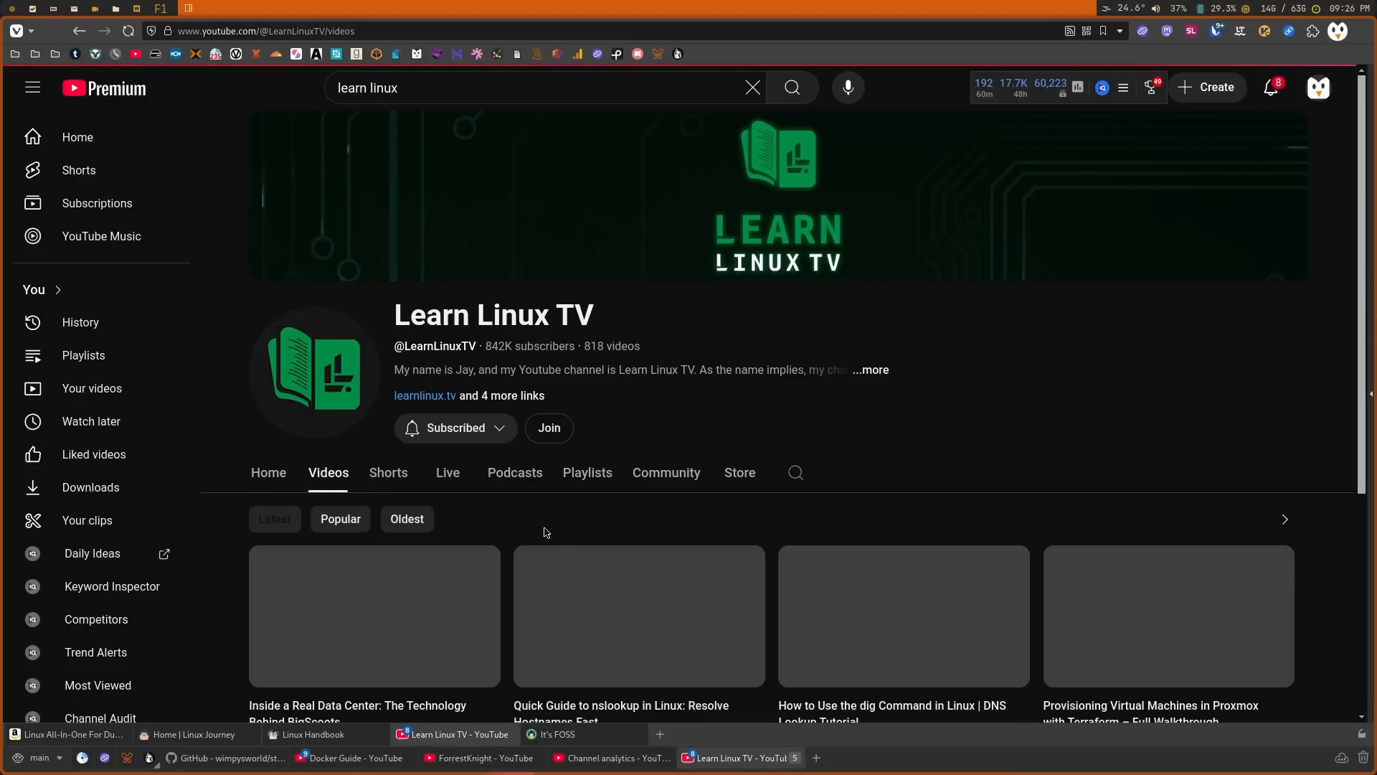
{"action": "scroll", "scroll_direction": "down", "scroll_amount": 3}
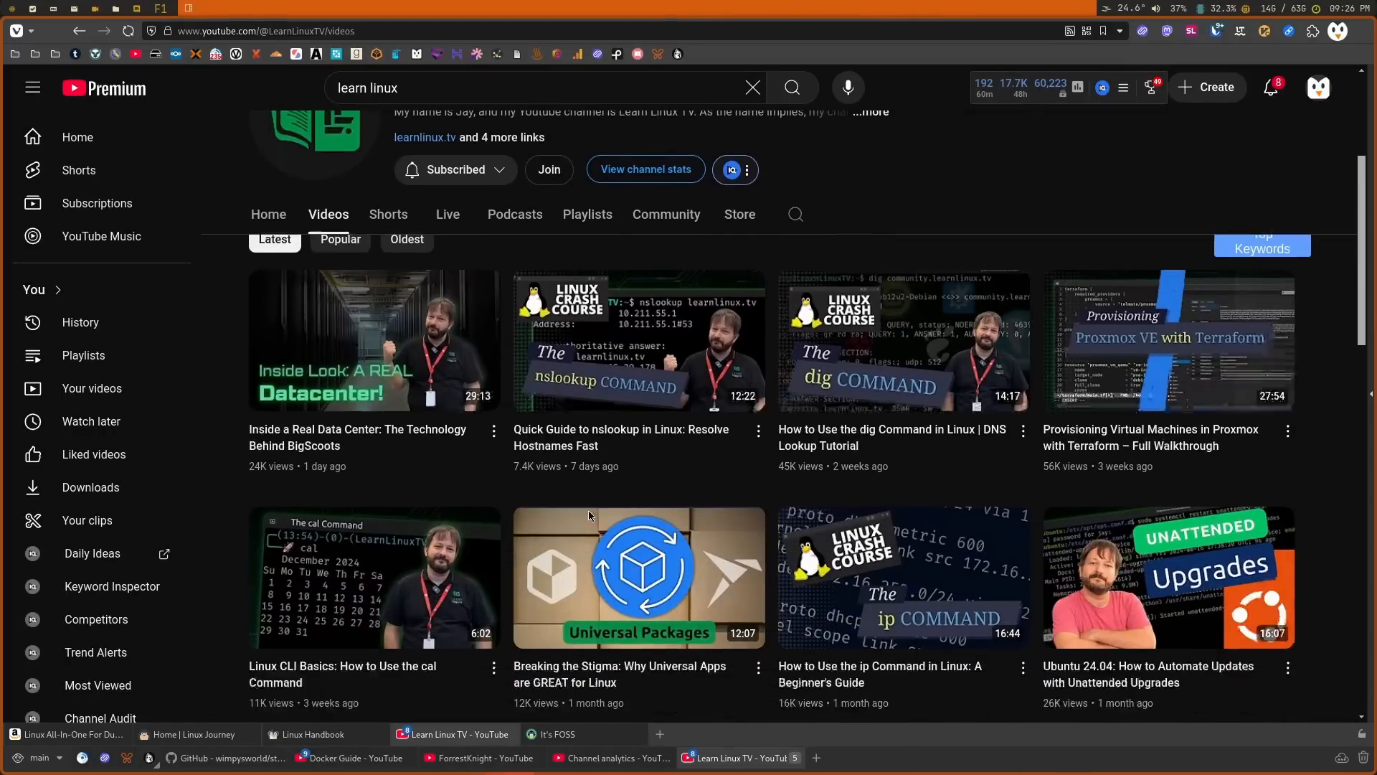
{"action": "scroll", "scroll_direction": "down", "scroll_amount": 3}
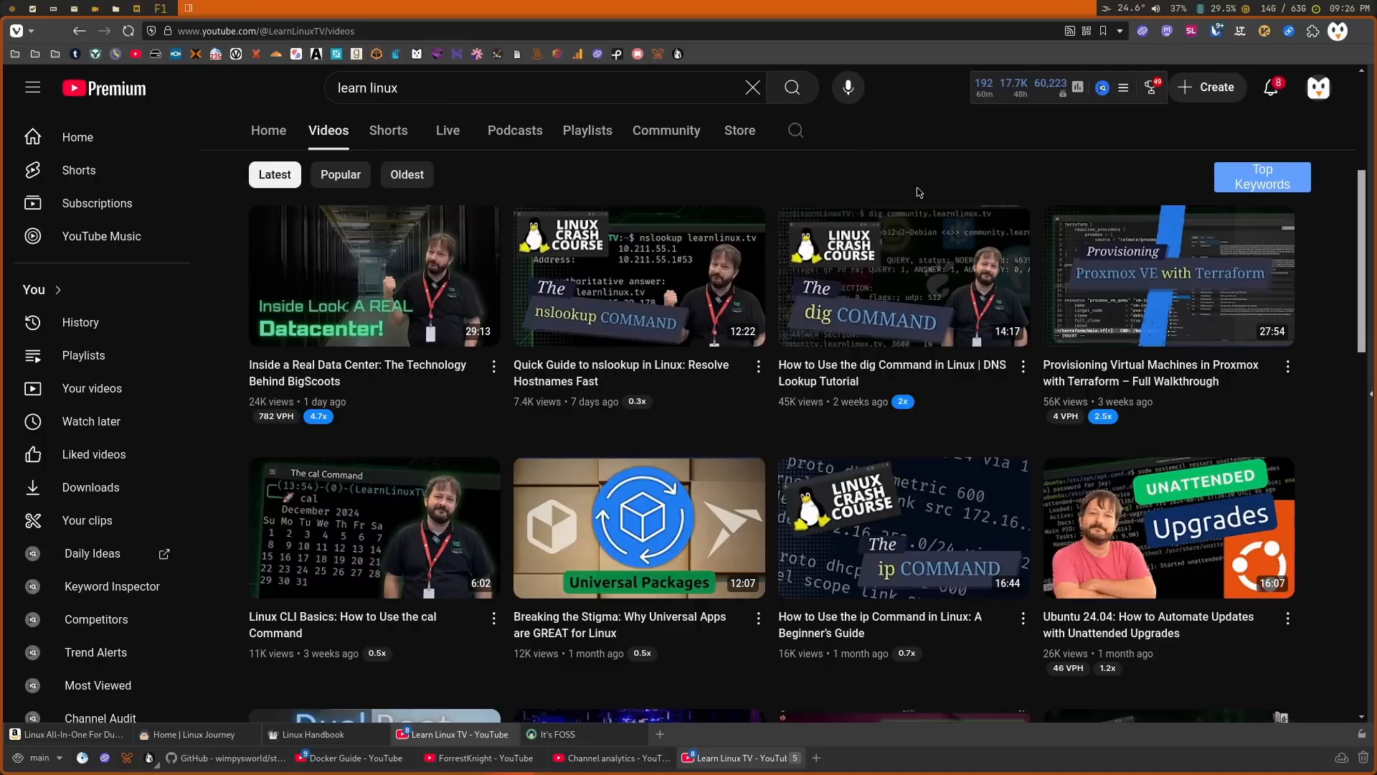
{"action": "mouse_move", "coordinate": [519, 97]}
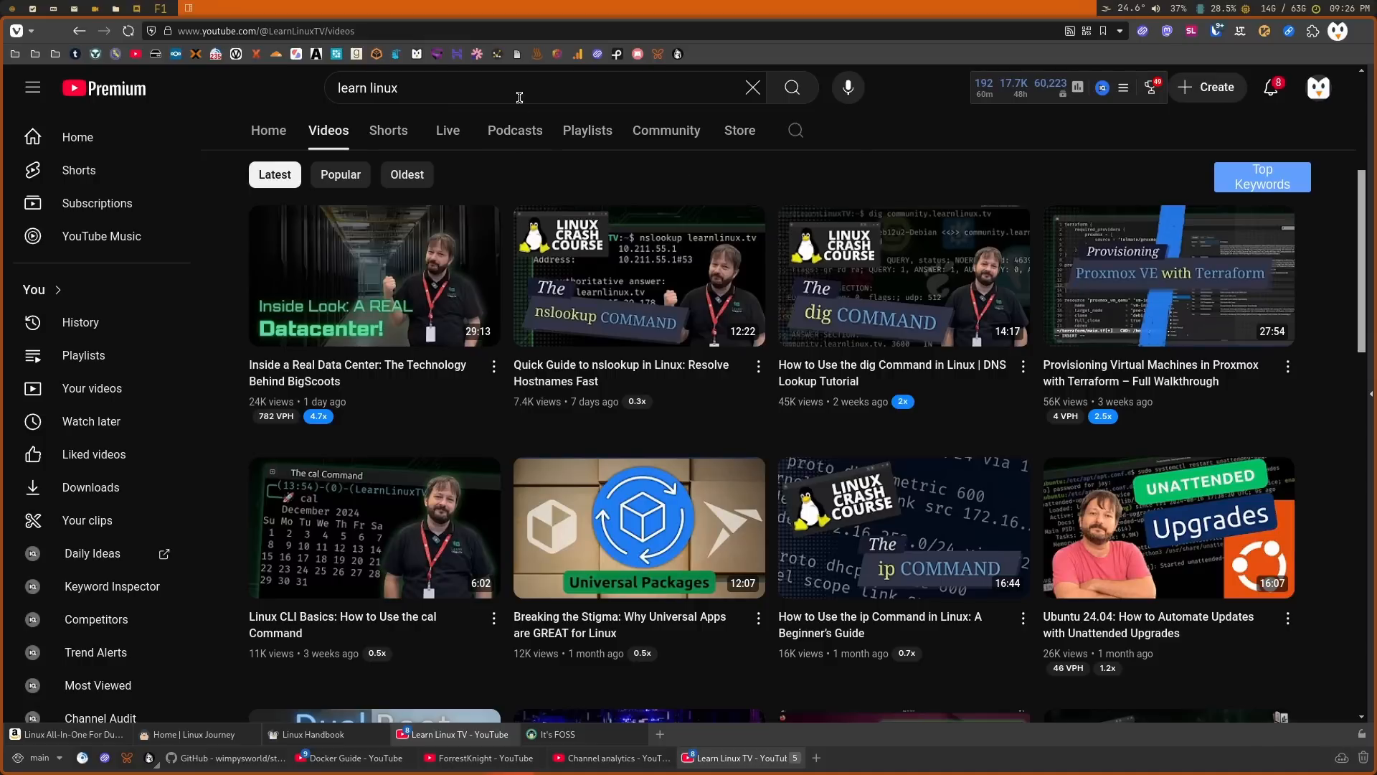
Browse Learn Linux TV's playlists, like Linux Crash Course and Linux Commands for Beginners.
{"action": "left_click", "coordinate": [587, 130]}
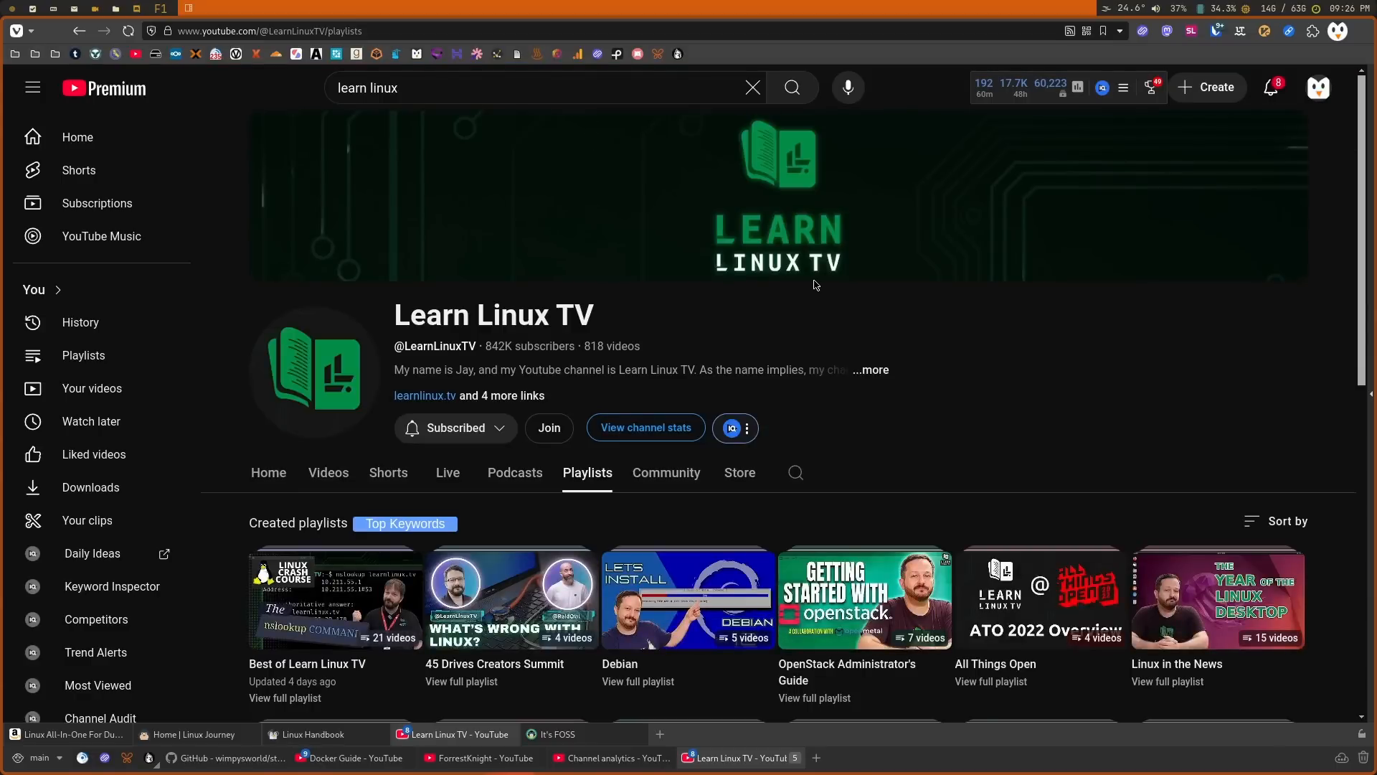
{"action": "scroll", "scroll_direction": "down", "scroll_amount": 3}
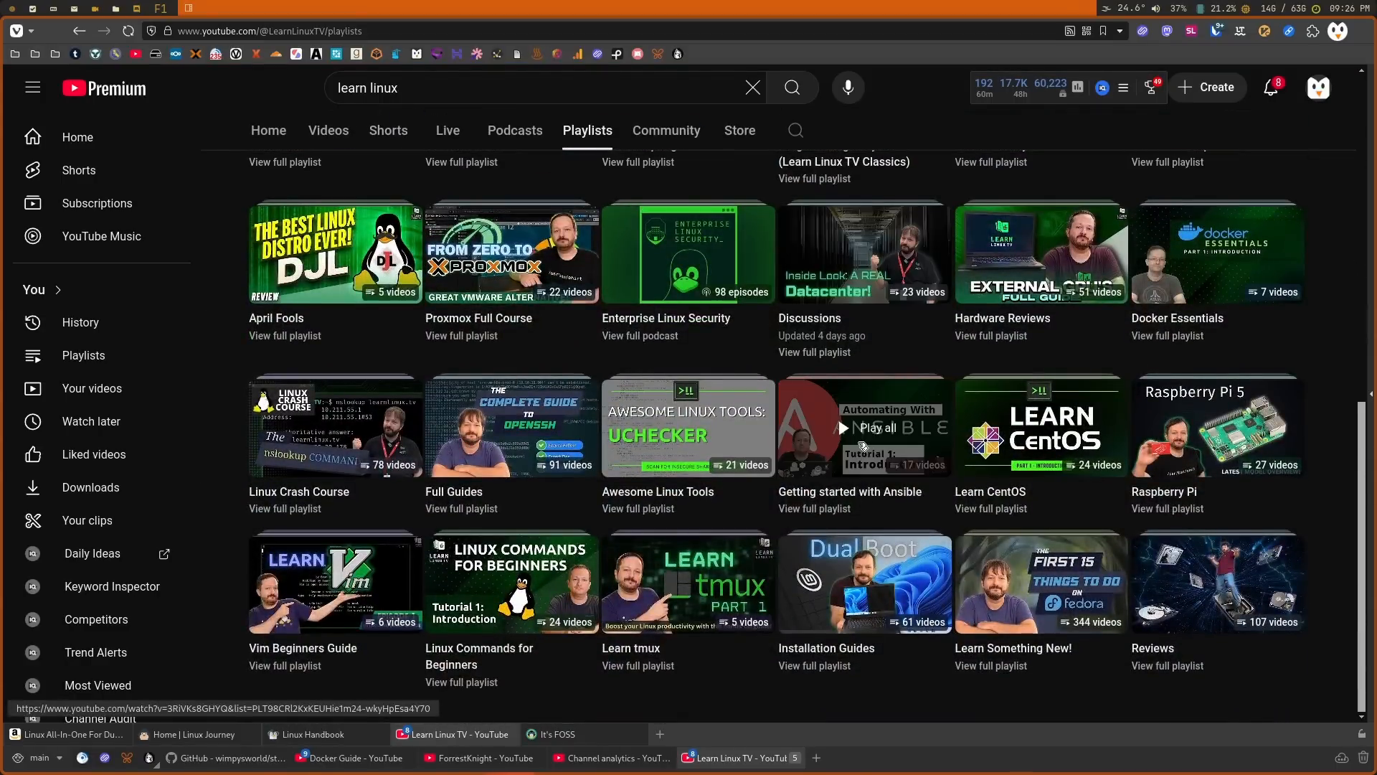
{"action": "mouse_move", "coordinate": [634, 712]}
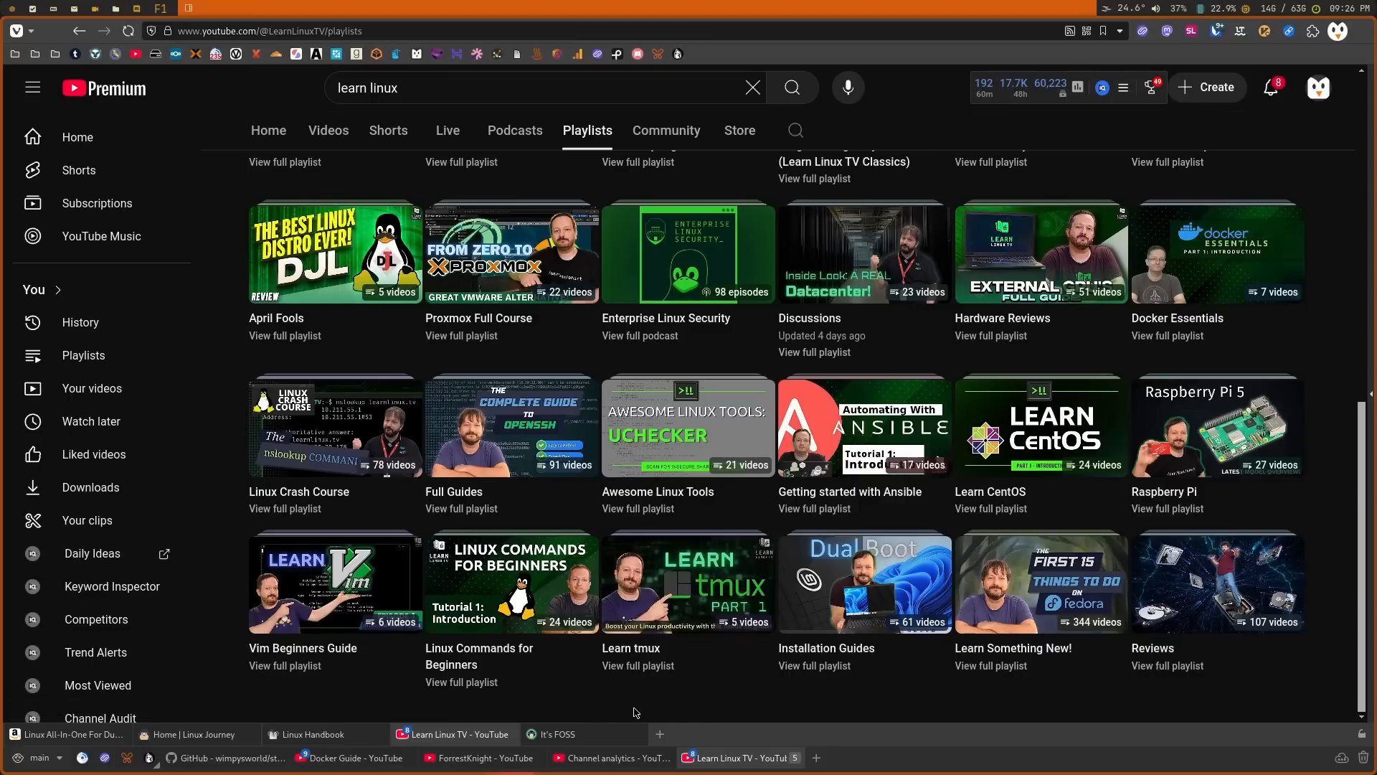
{"action": "mouse_move", "coordinate": [512, 583]}
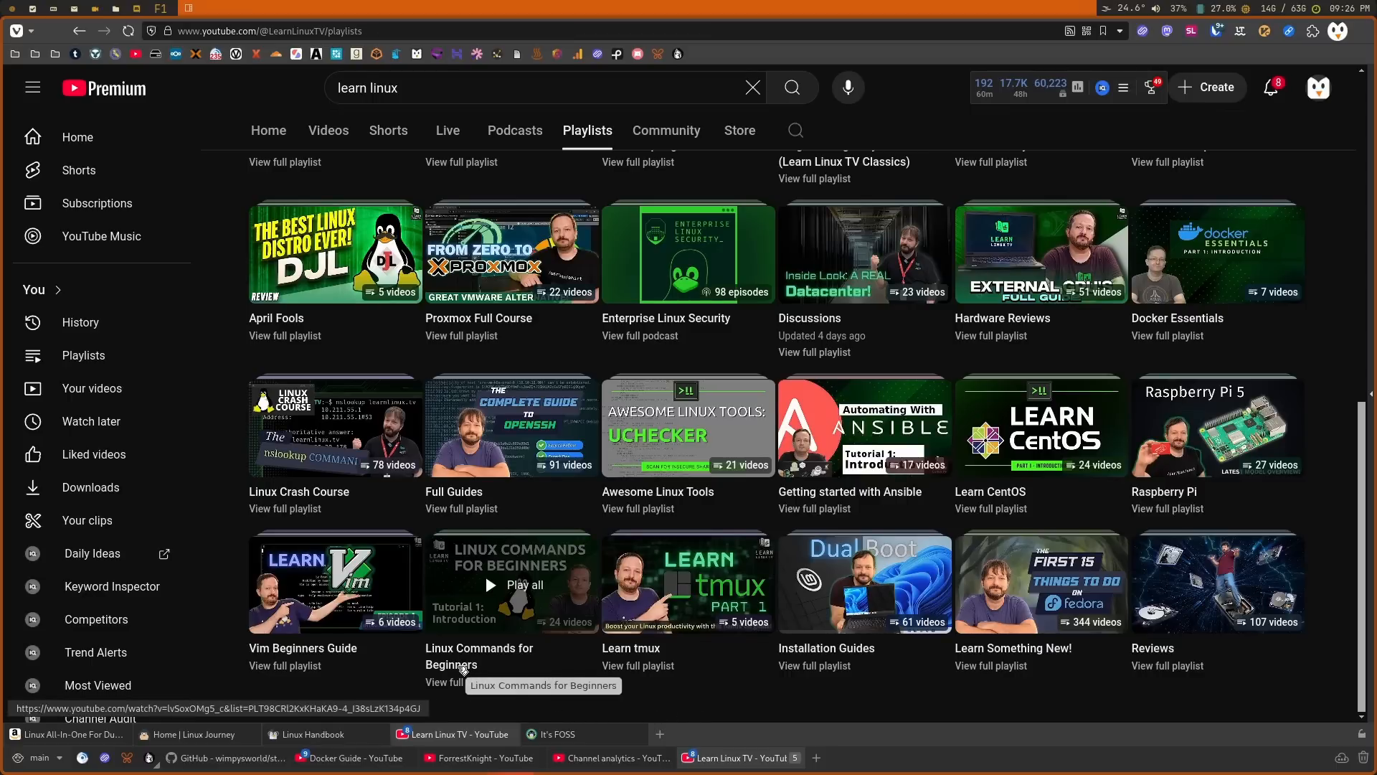
{"action": "mouse_move", "coordinate": [587, 674]}
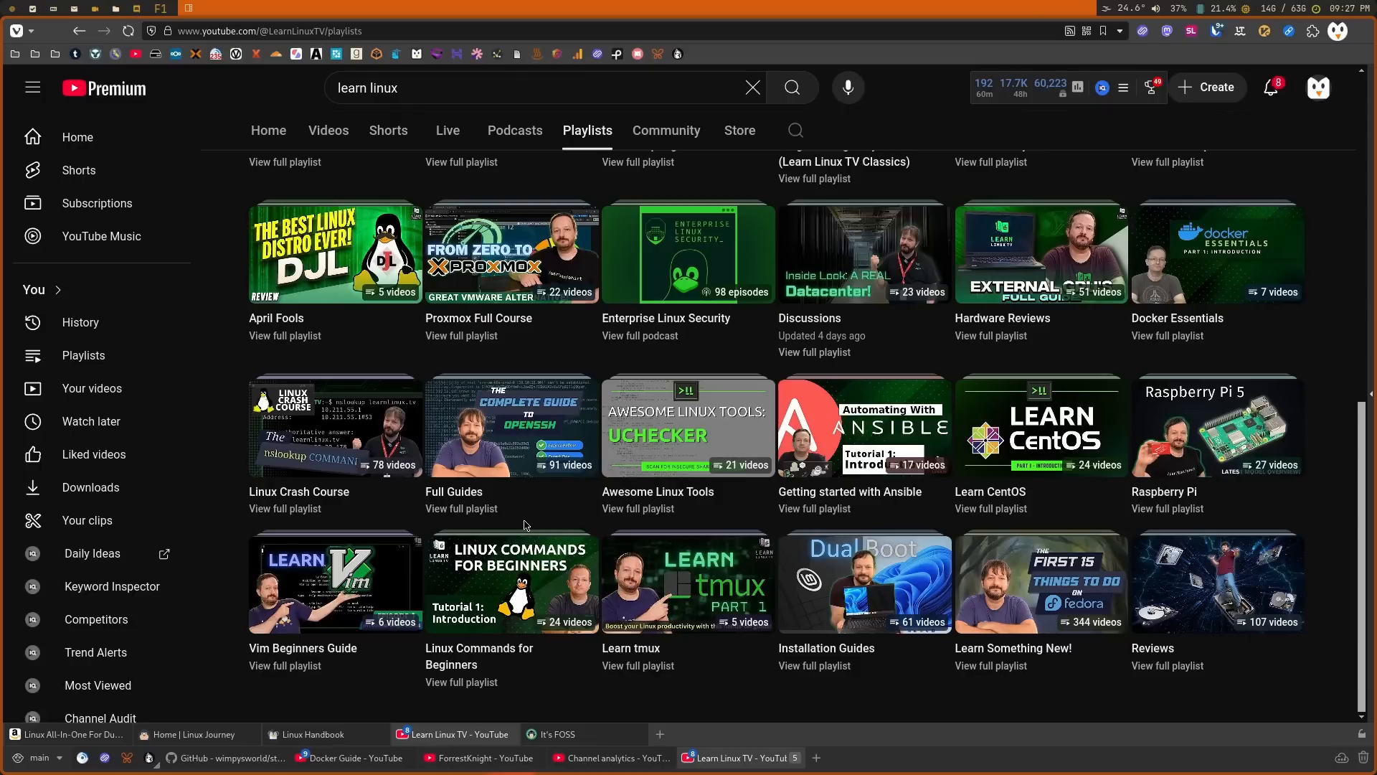
Switch to It's FOSS and scroll past Latest articles to 'In Case You Missed It'.
{"action": "left_click", "coordinate": [579, 735]}
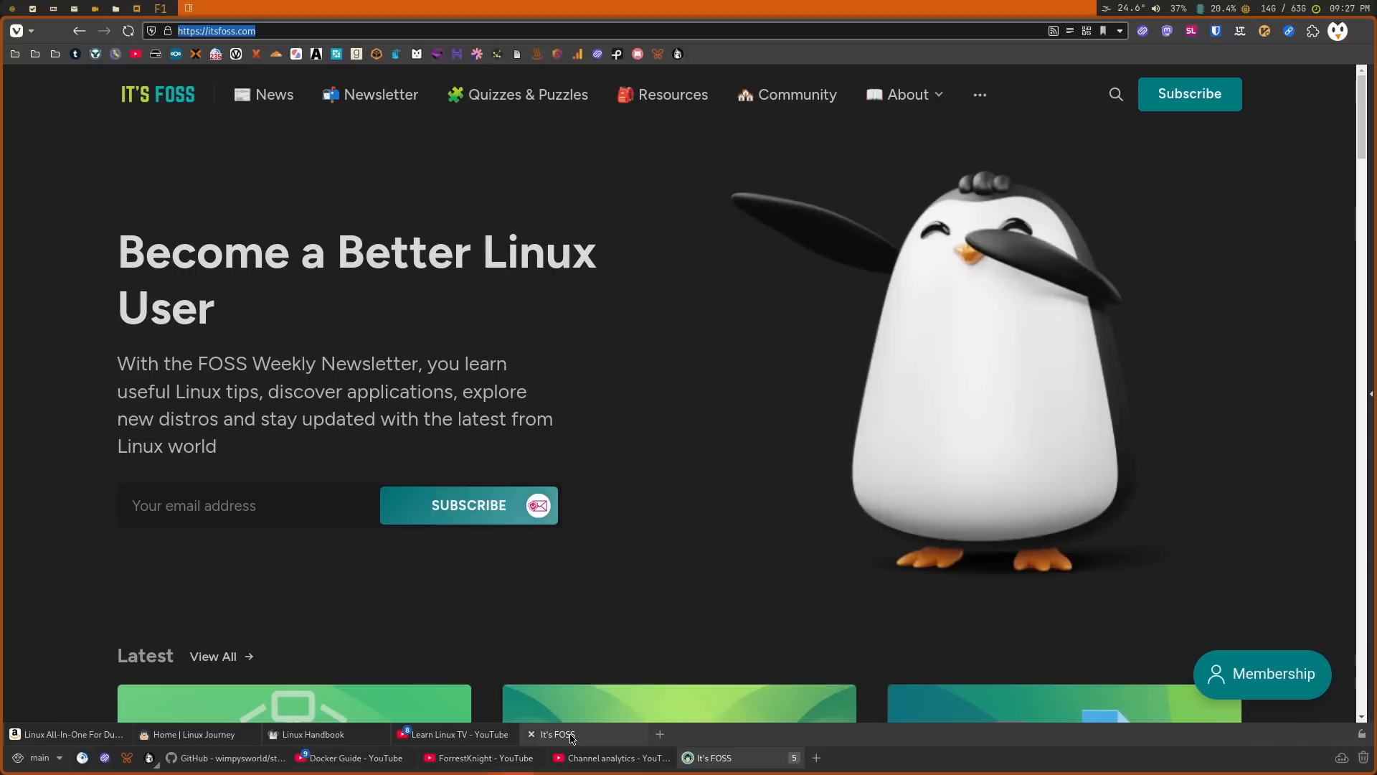
{"action": "scroll", "scroll_direction": "down", "scroll_amount": 3}
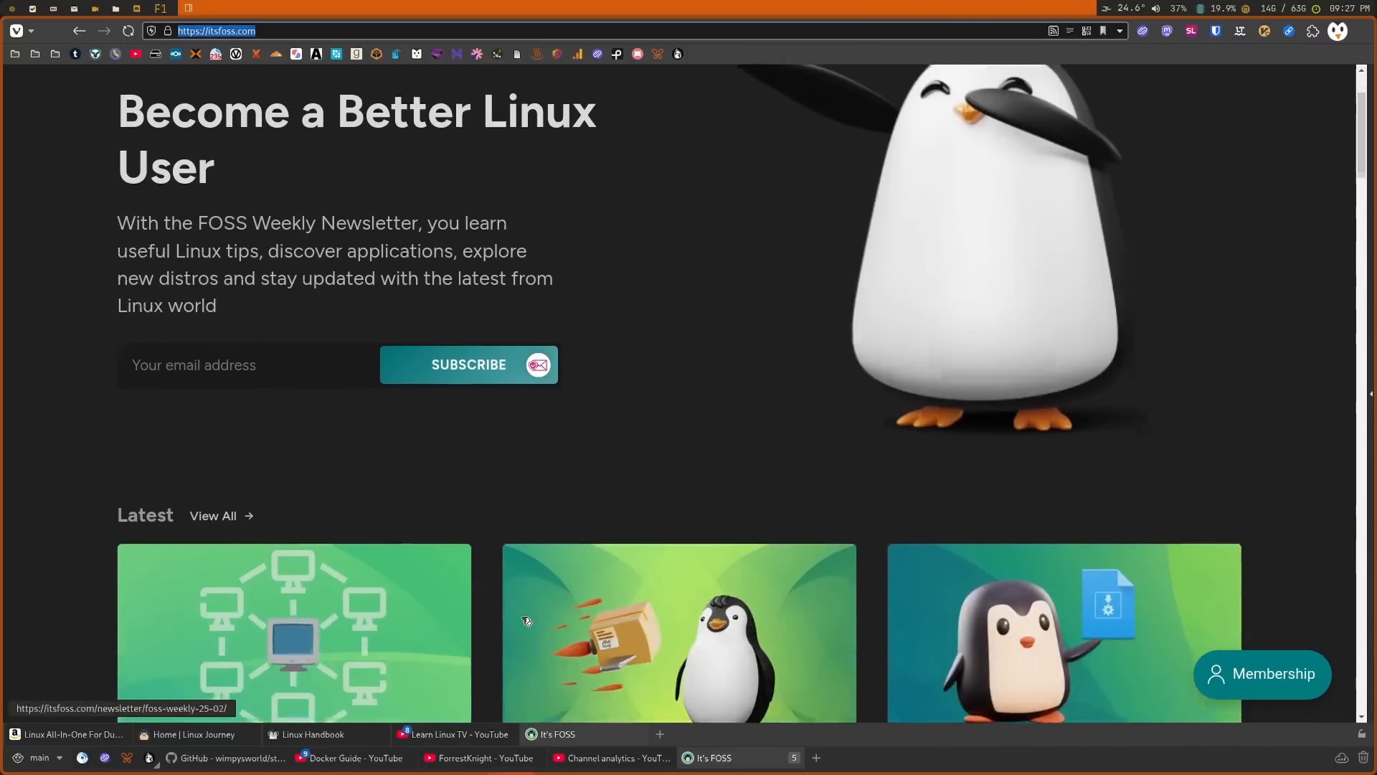
{"action": "scroll", "scroll_direction": "down", "scroll_amount": 3}
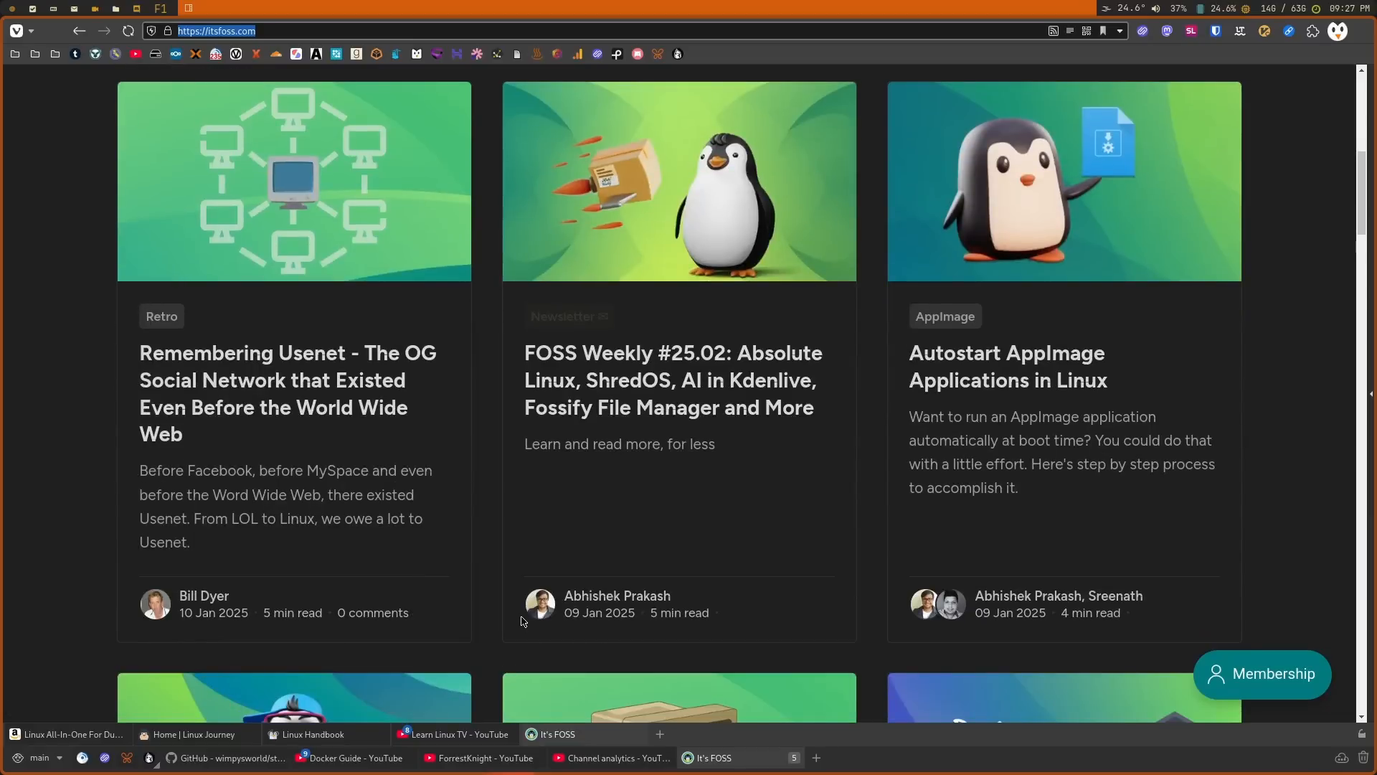
{"action": "scroll", "scroll_direction": "down", "scroll_amount": 3}
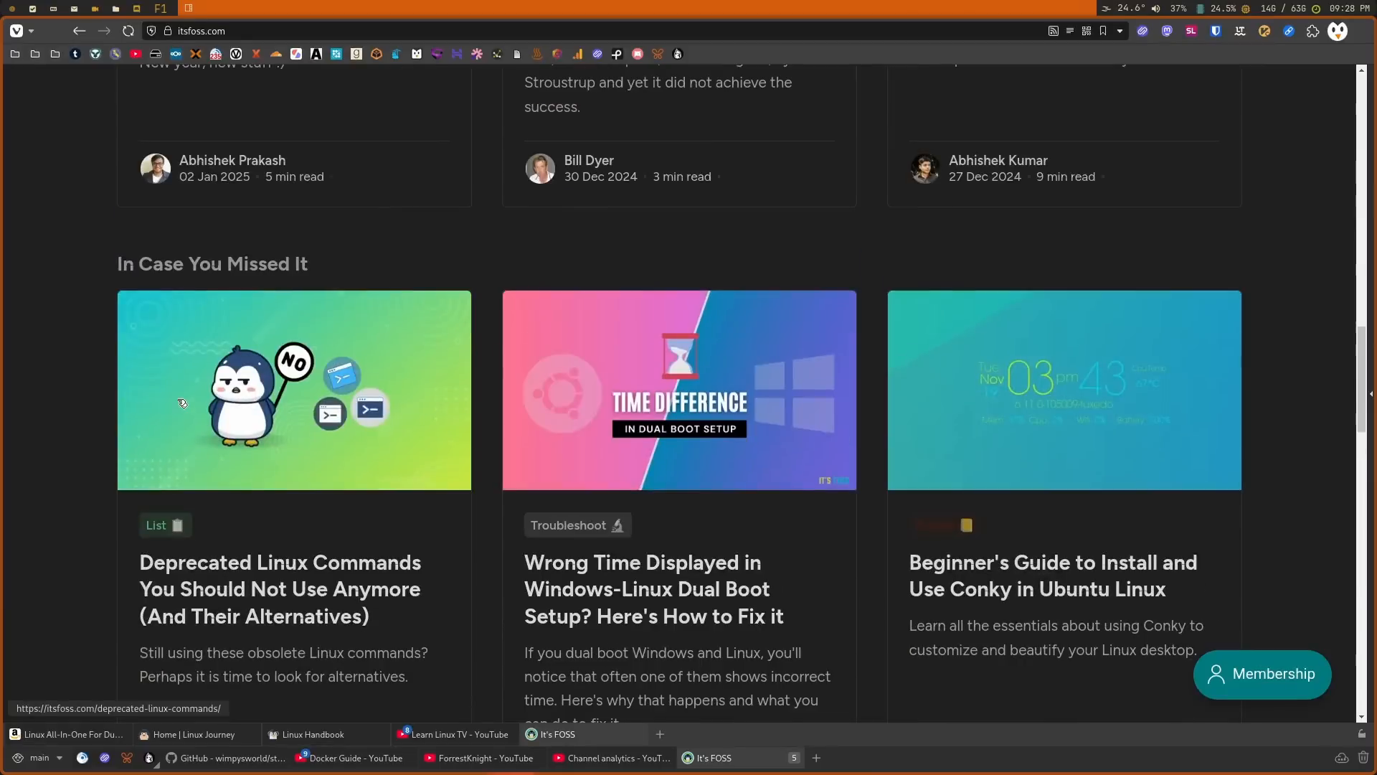
Browse It's FOSS guide cards (Markdown, Nano, Ubuntu PPA), then switch to Linux Handbook.
{"action": "scroll", "scroll_direction": "down", "scroll_amount": 3}
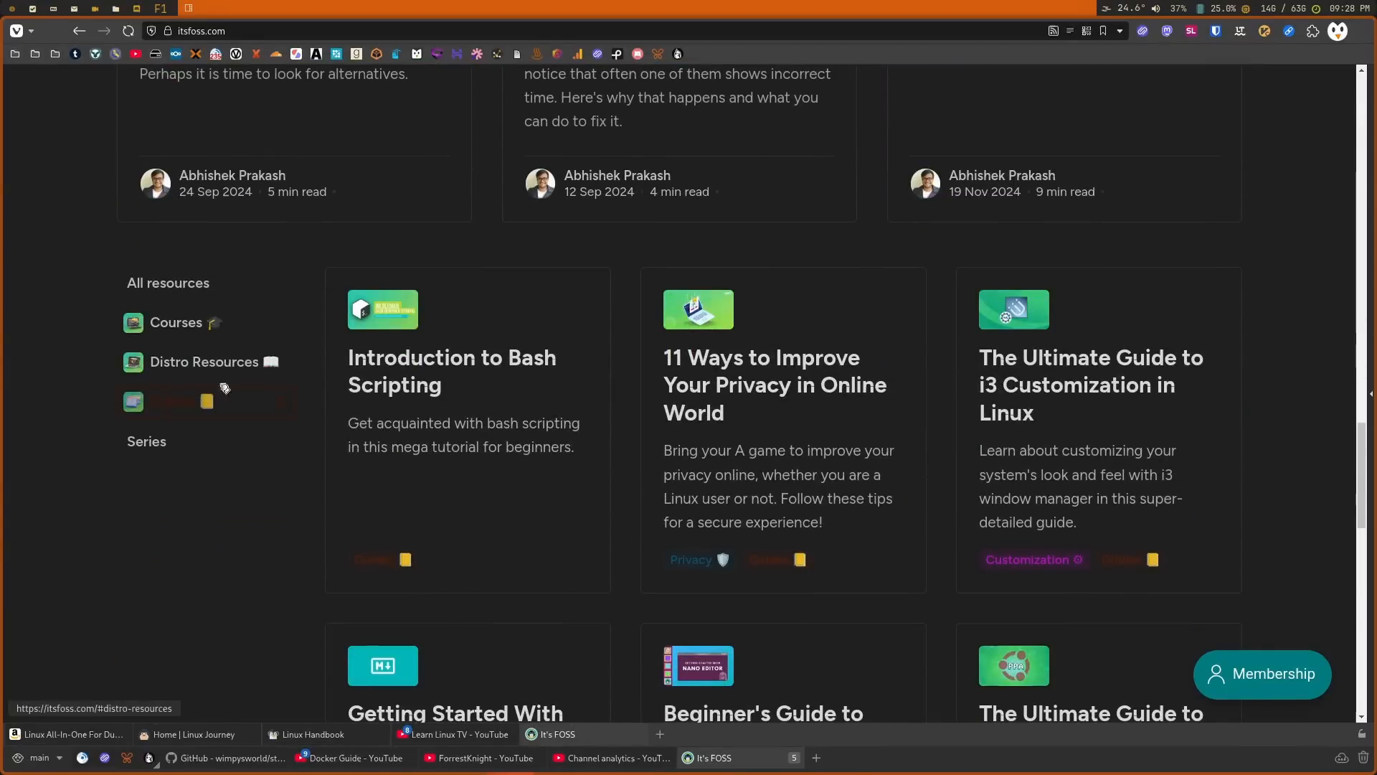
{"action": "mouse_move", "coordinate": [576, 421]}
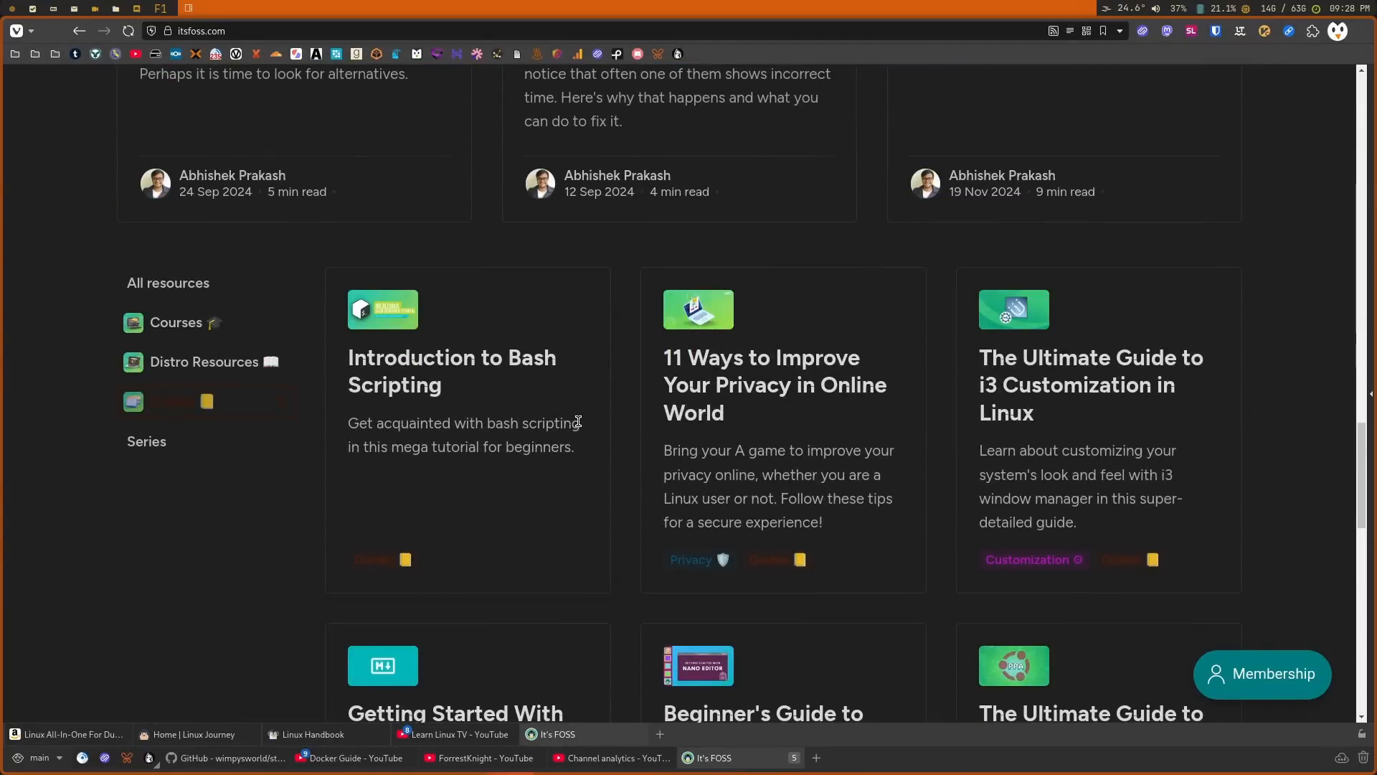
{"action": "mouse_move", "coordinate": [667, 383]}
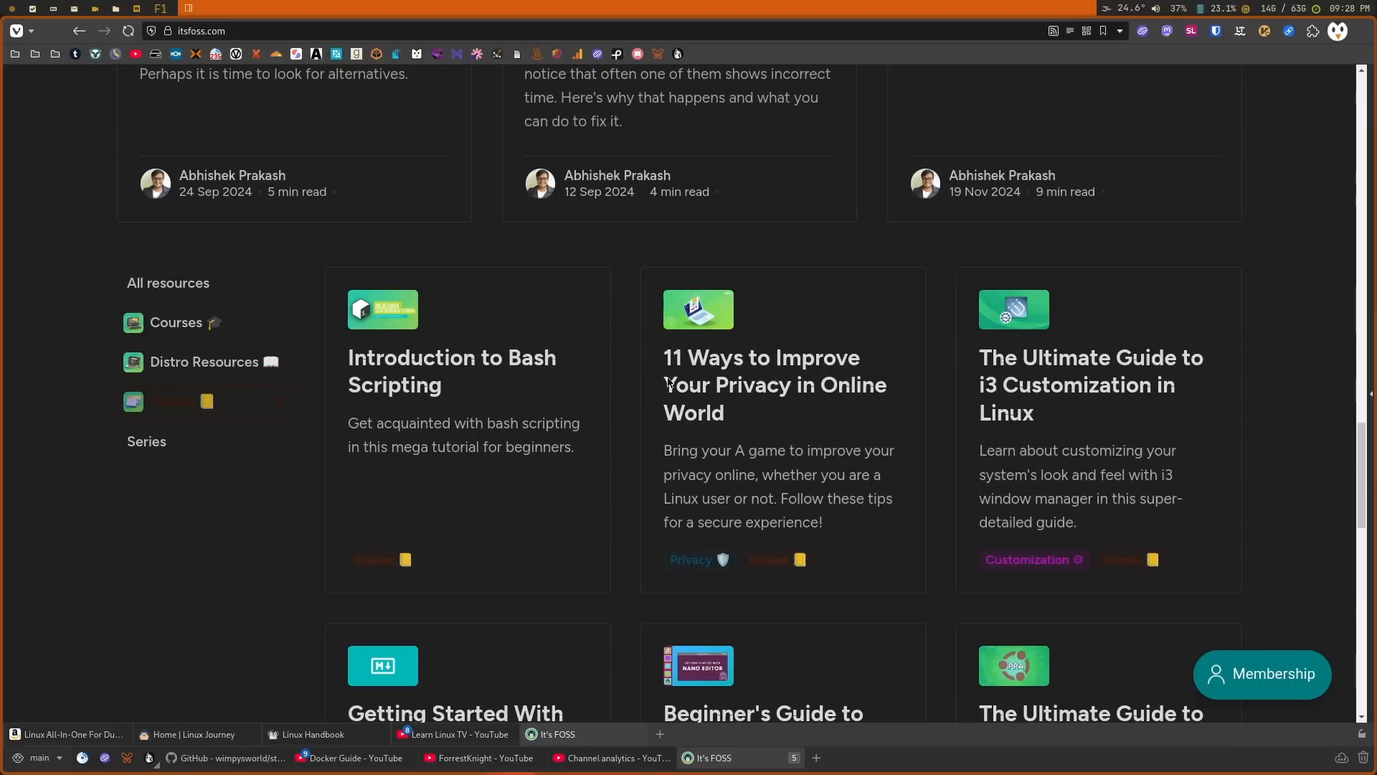
{"action": "mouse_move", "coordinate": [804, 397]}
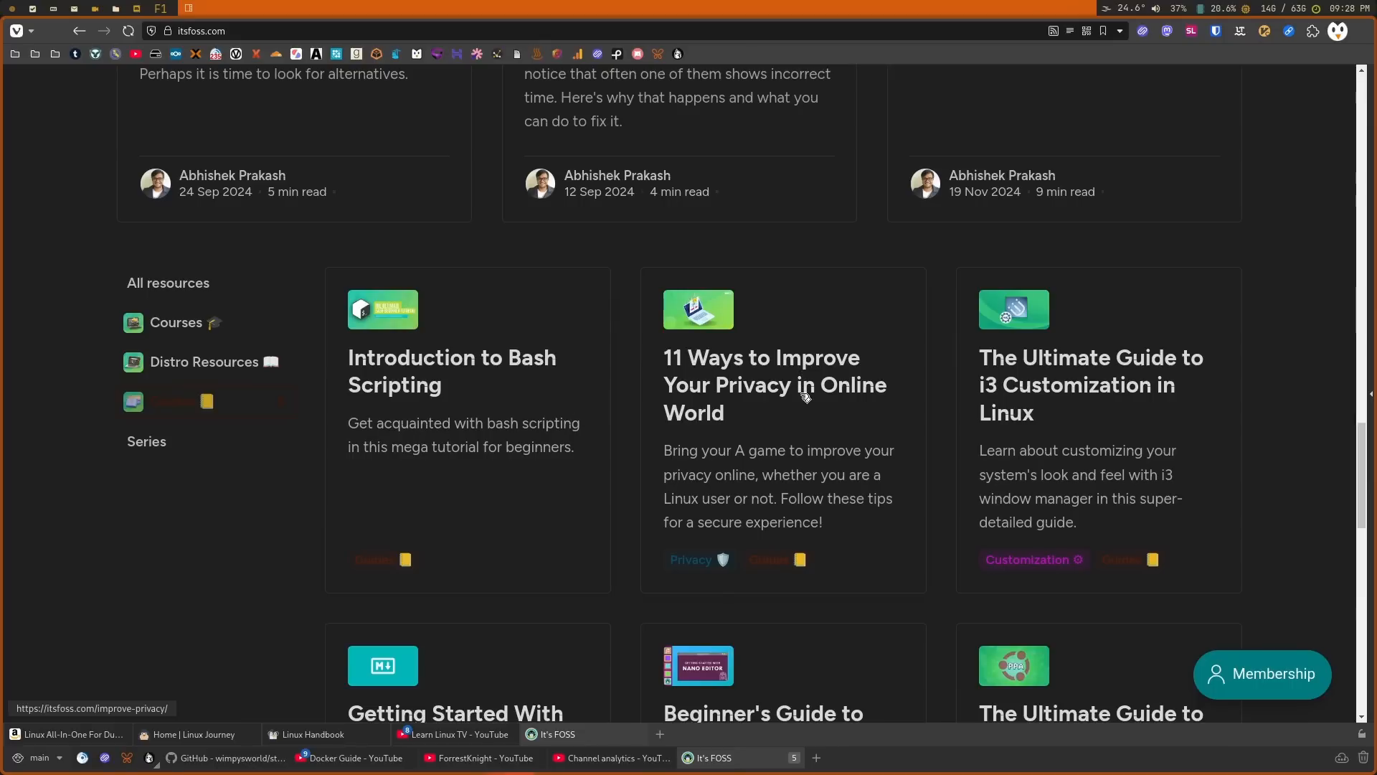
{"action": "mouse_move", "coordinate": [492, 368]}
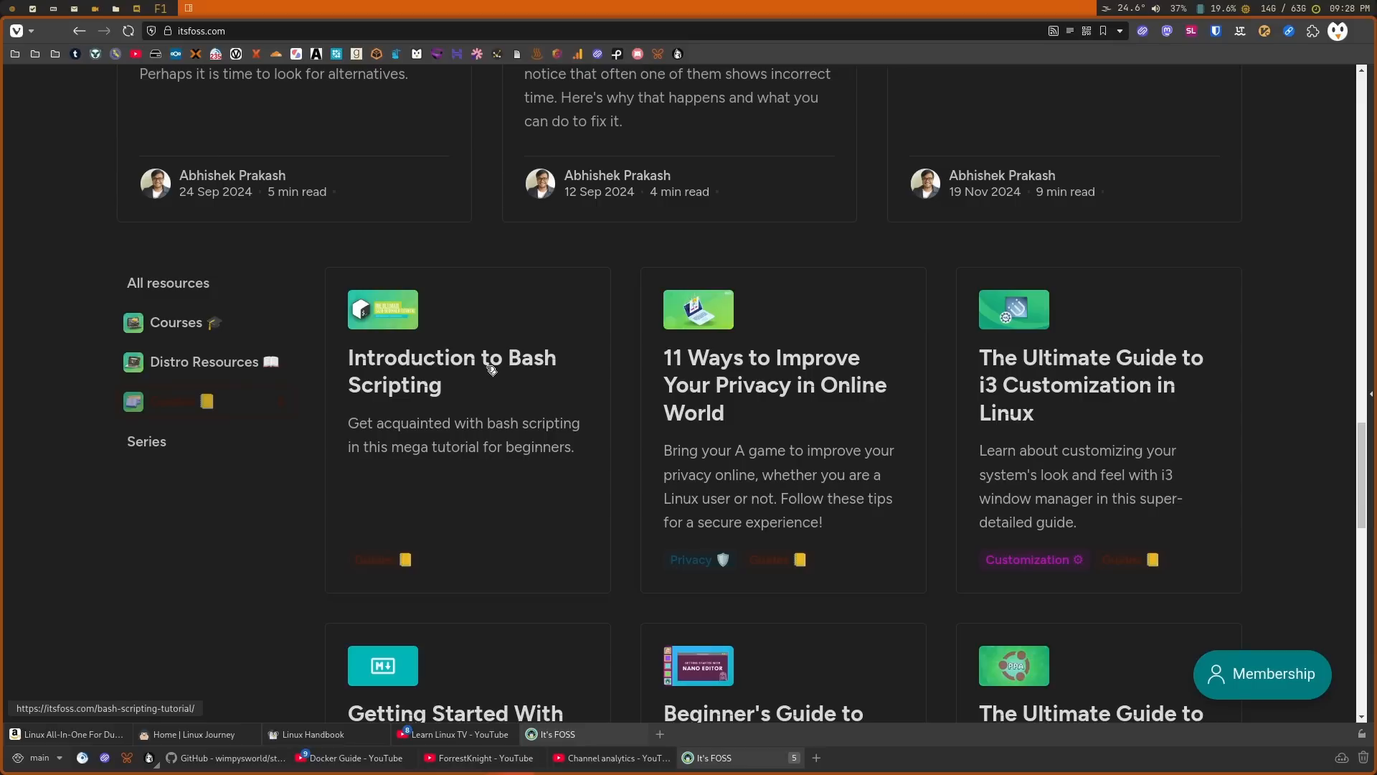
{"action": "mouse_move", "coordinate": [1042, 410]}
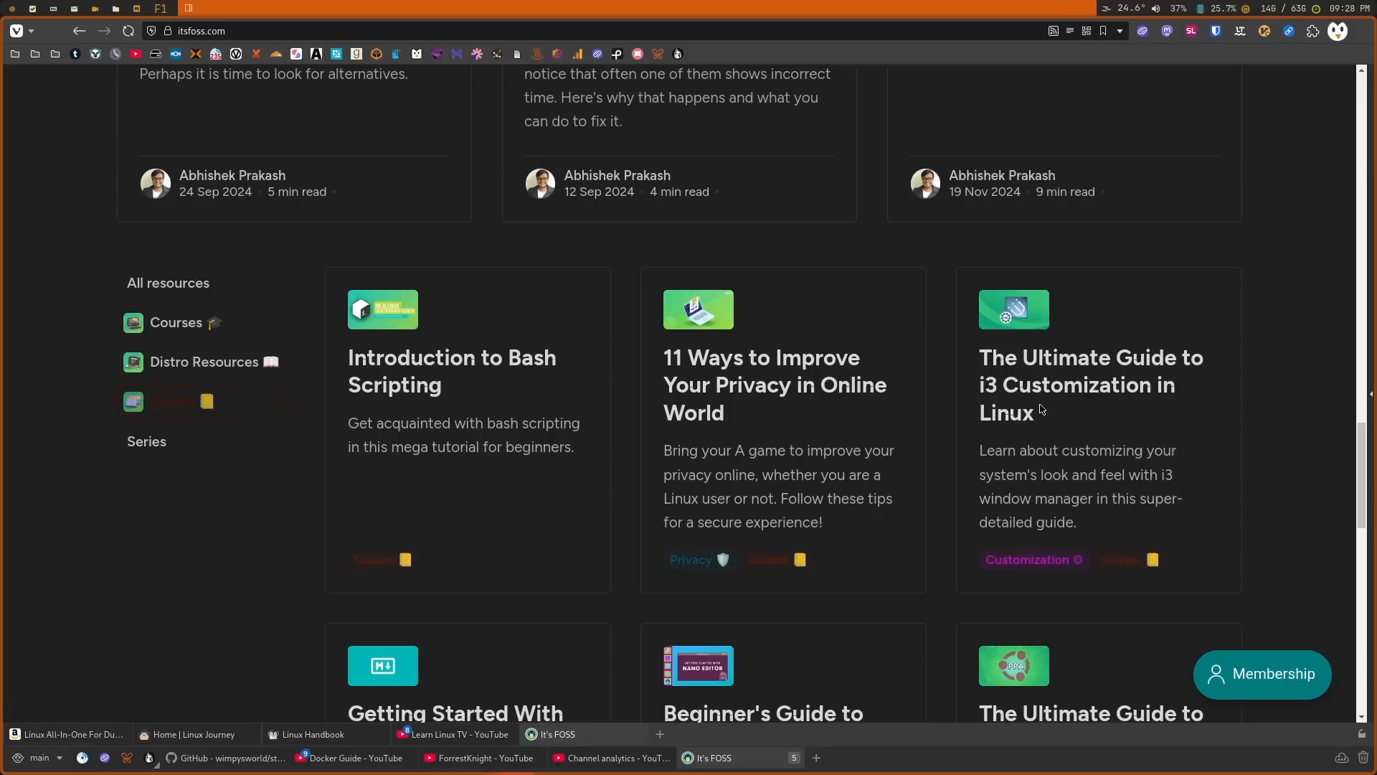
{"action": "scroll", "scroll_direction": "down", "scroll_amount": 3}
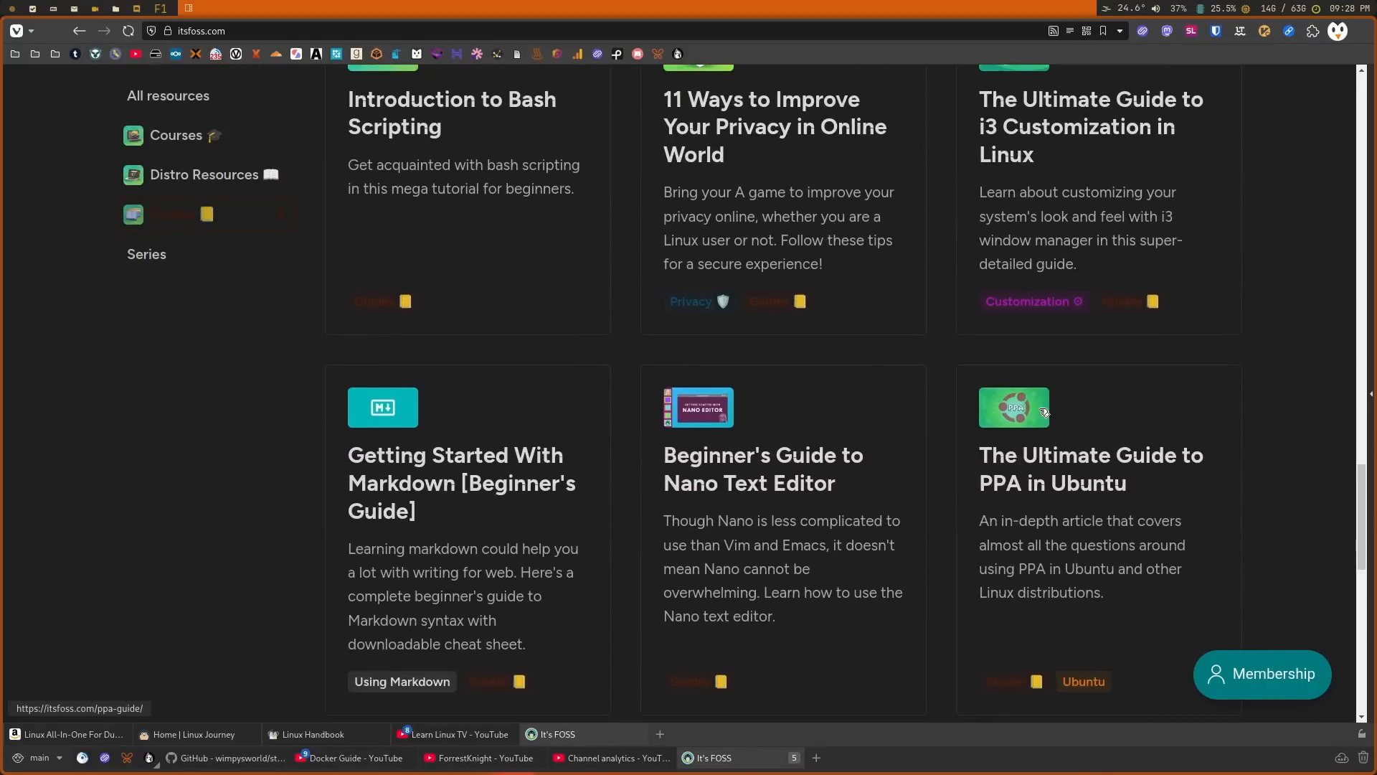
{"action": "scroll", "scroll_direction": "down", "scroll_amount": 3}
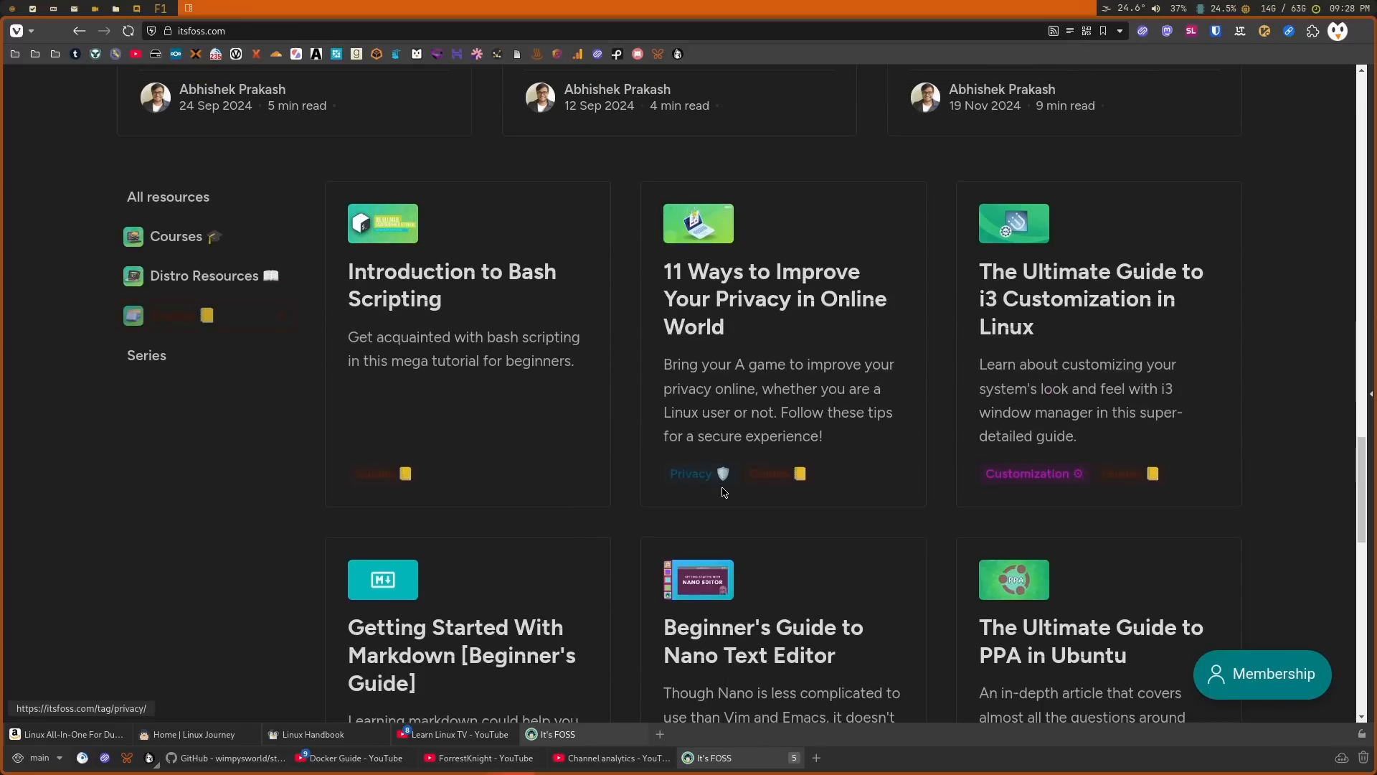
{"action": "scroll", "scroll_direction": "down", "scroll_amount": 3}
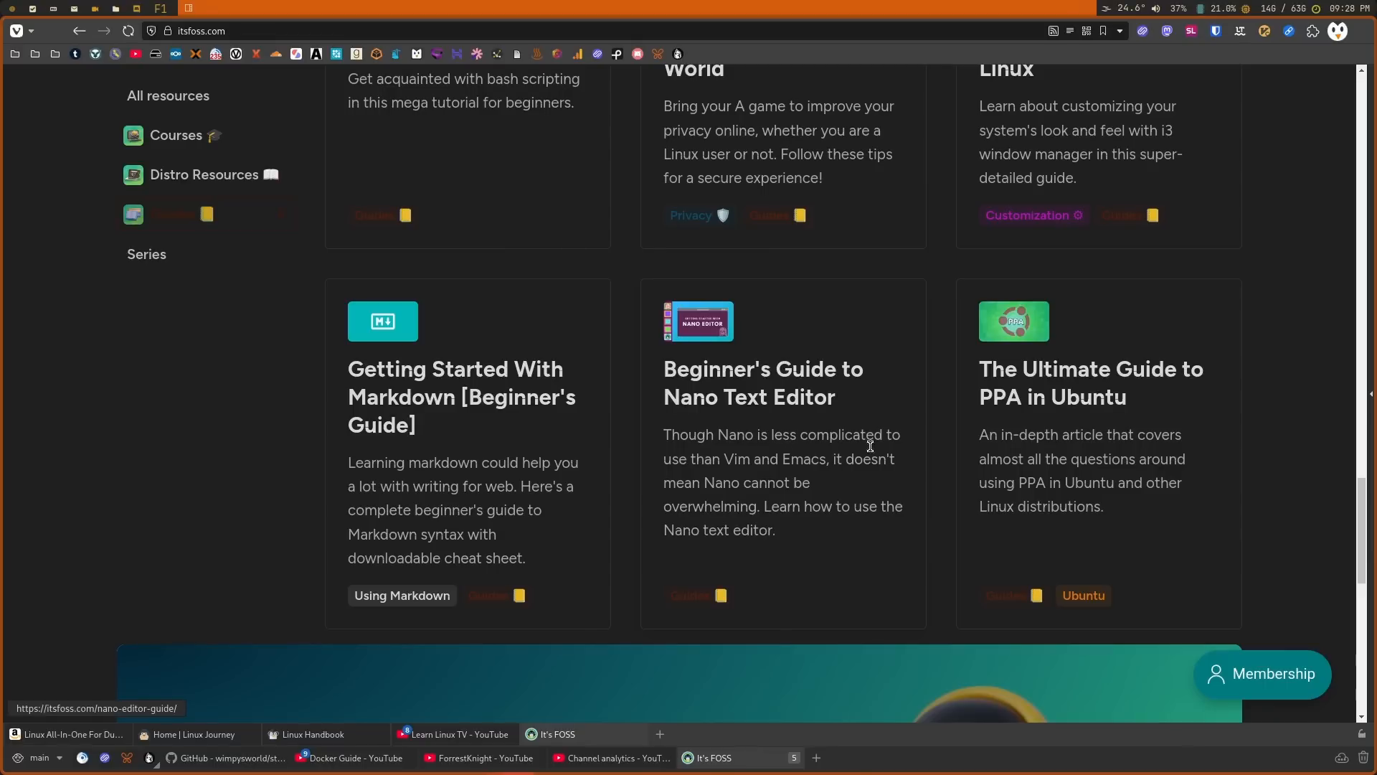
{"action": "mouse_move", "coordinate": [861, 450]}
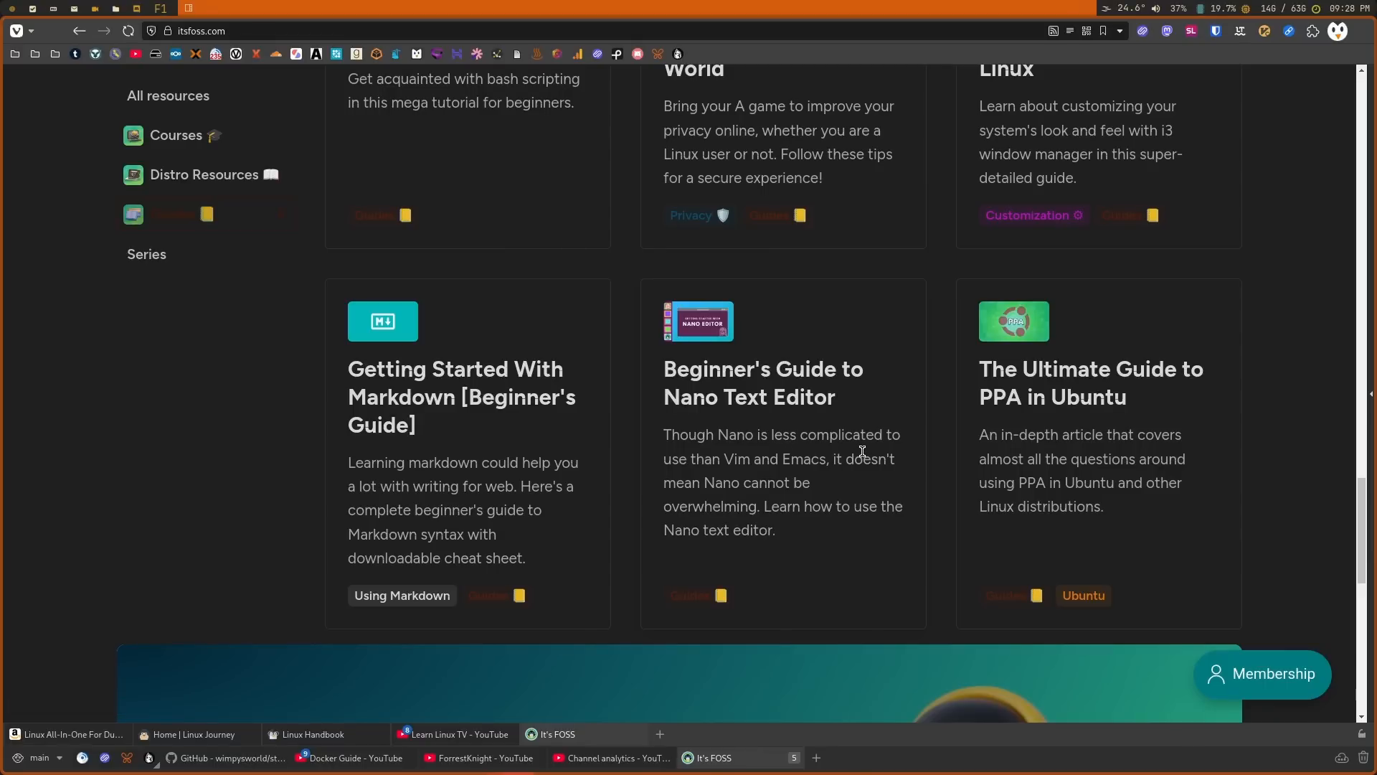
{"action": "mouse_move", "coordinate": [854, 456]}
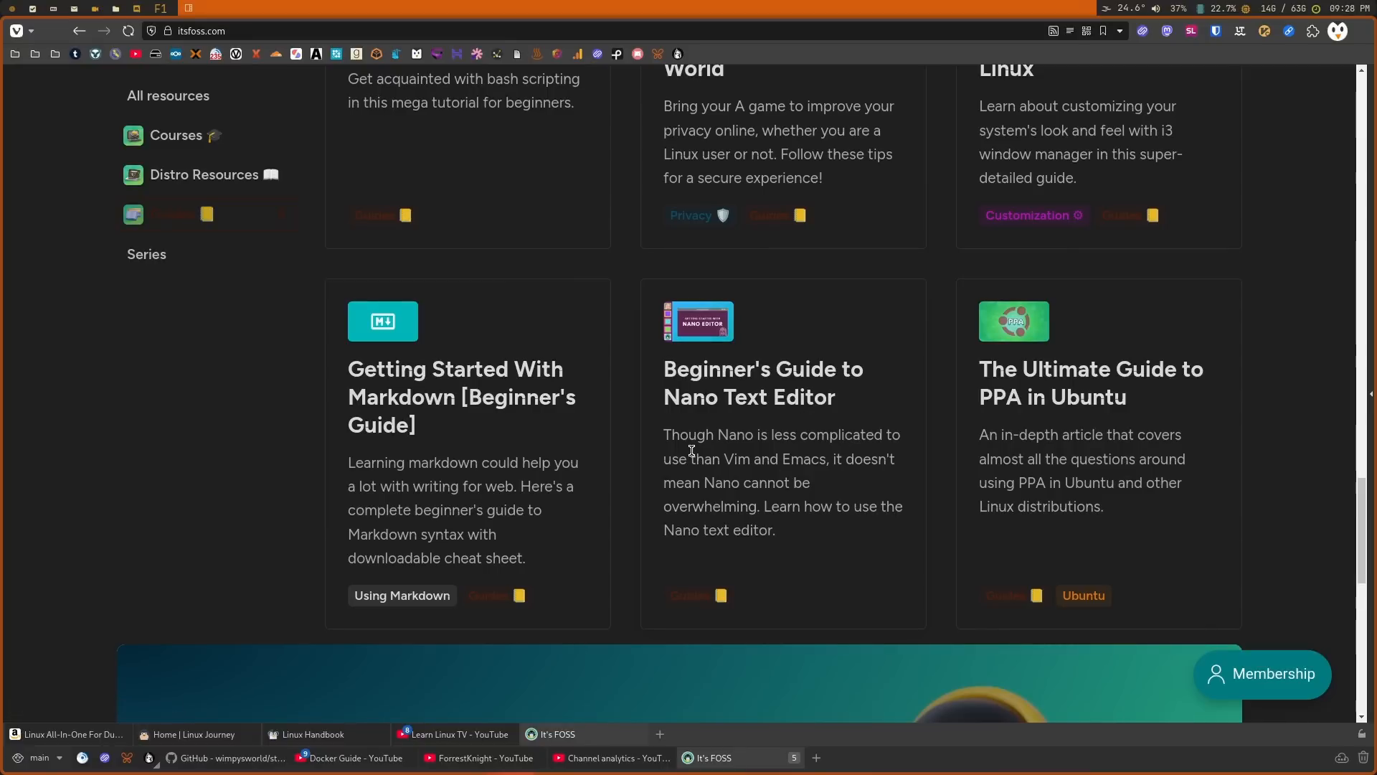
{"action": "mouse_move", "coordinate": [588, 329]}
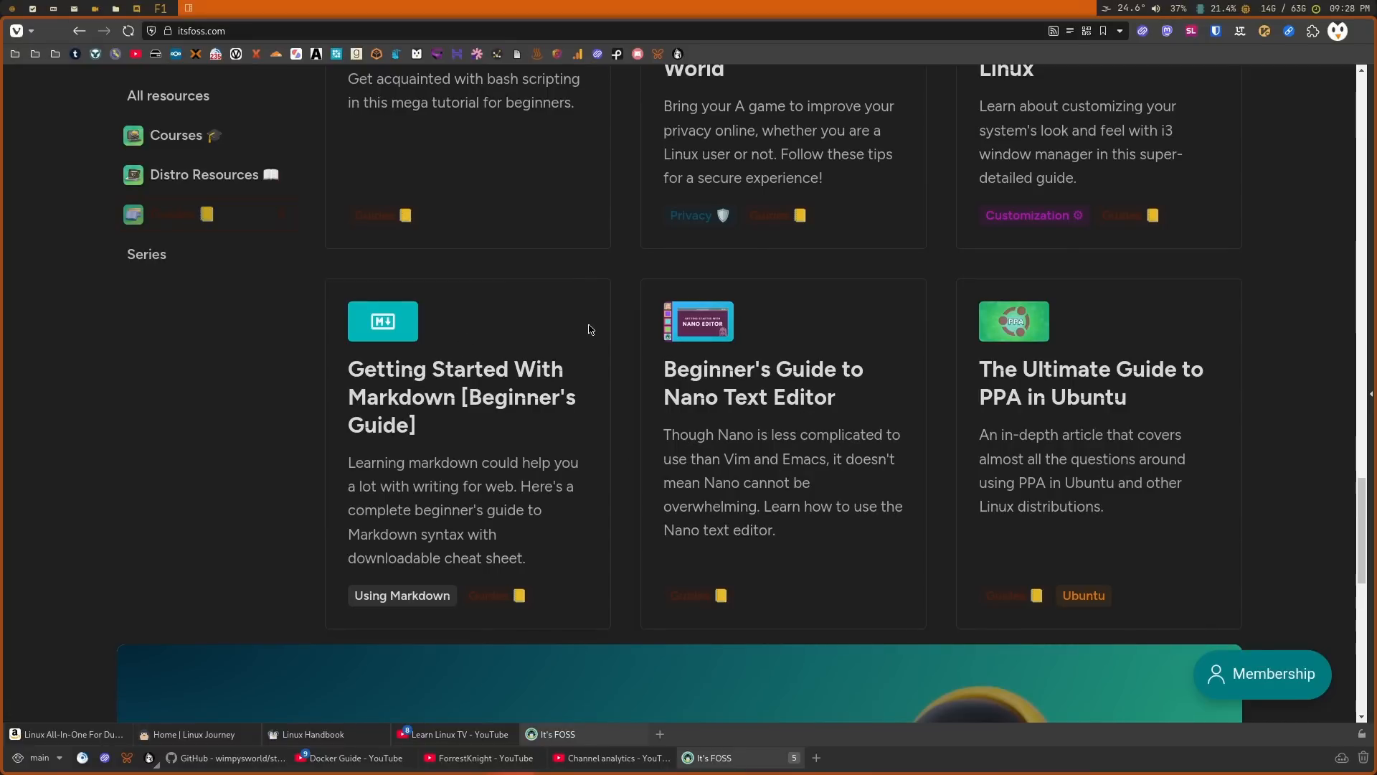
{"action": "mouse_move", "coordinate": [590, 343]}
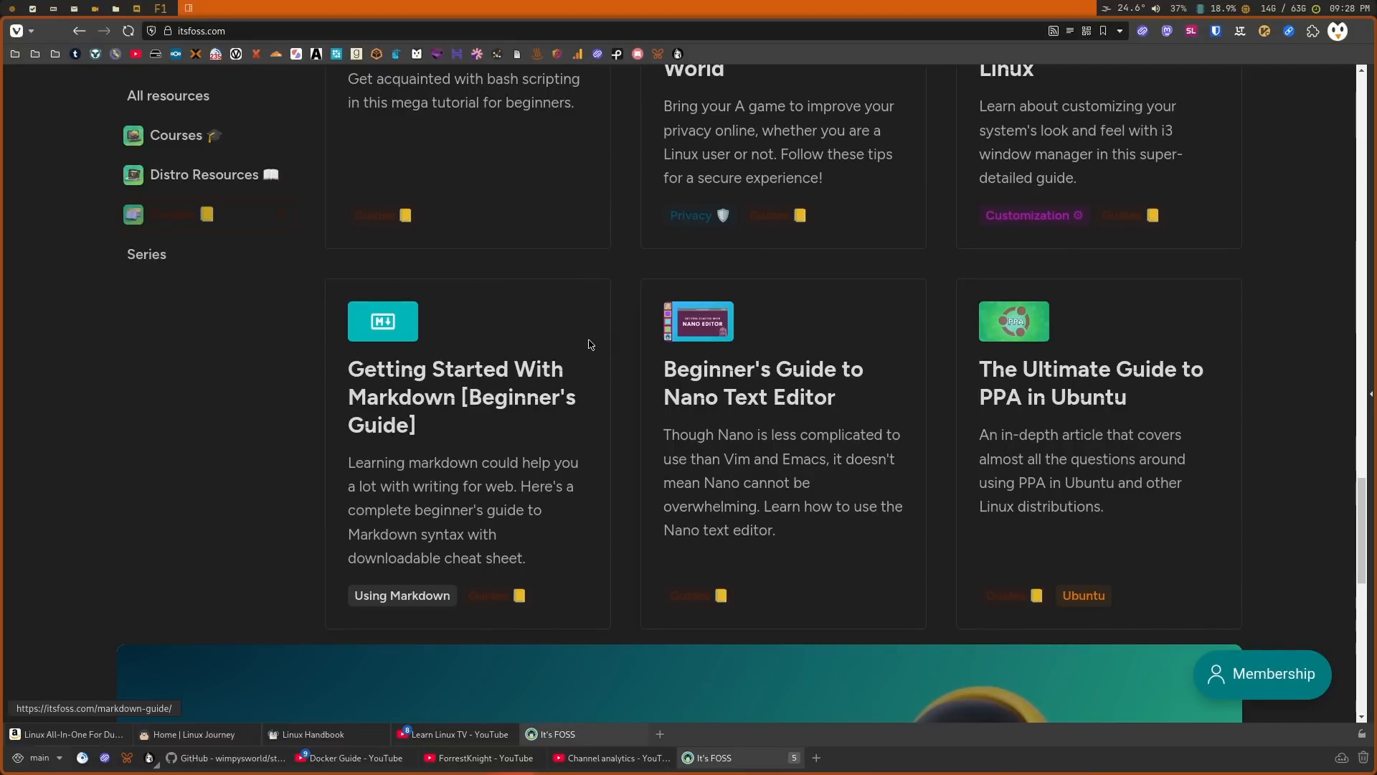
{"action": "mouse_move", "coordinate": [581, 347]}
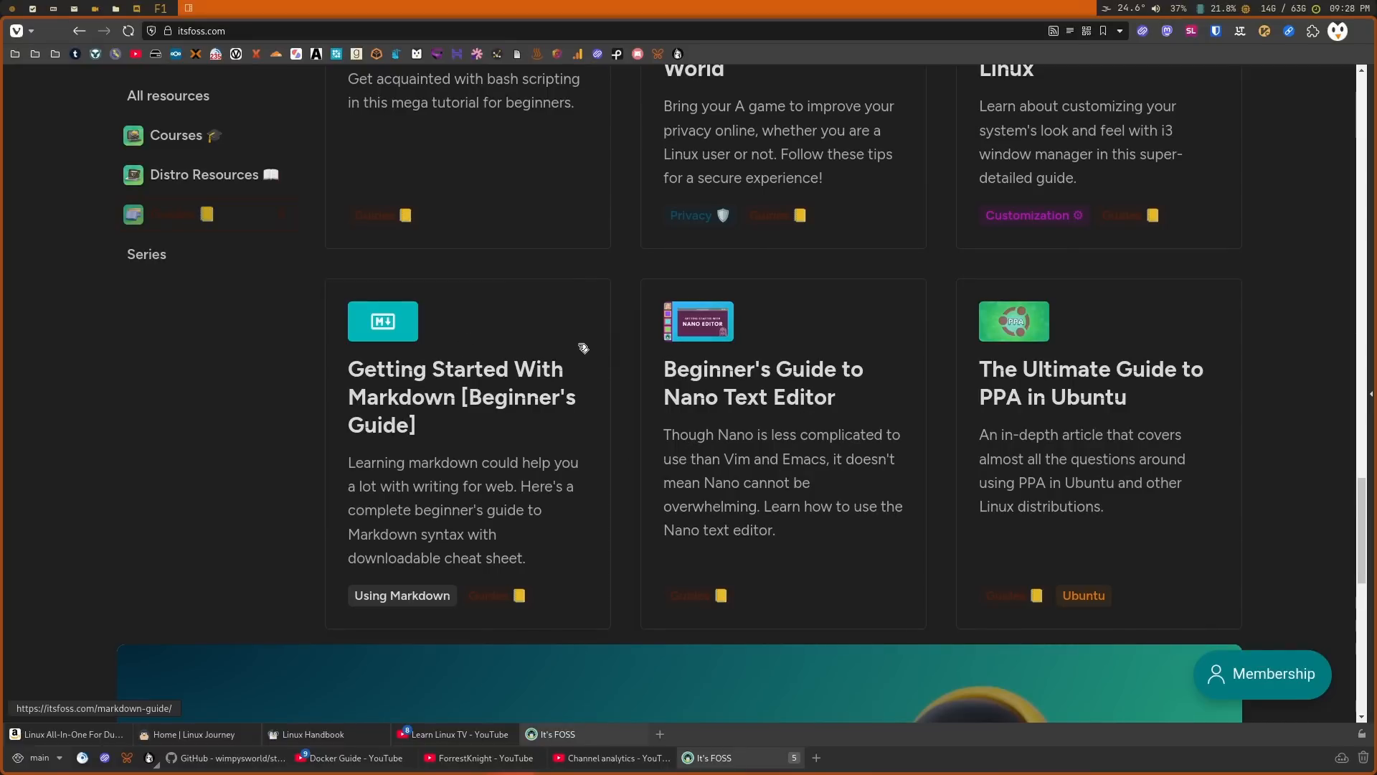
{"action": "mouse_move", "coordinate": [500, 394]}
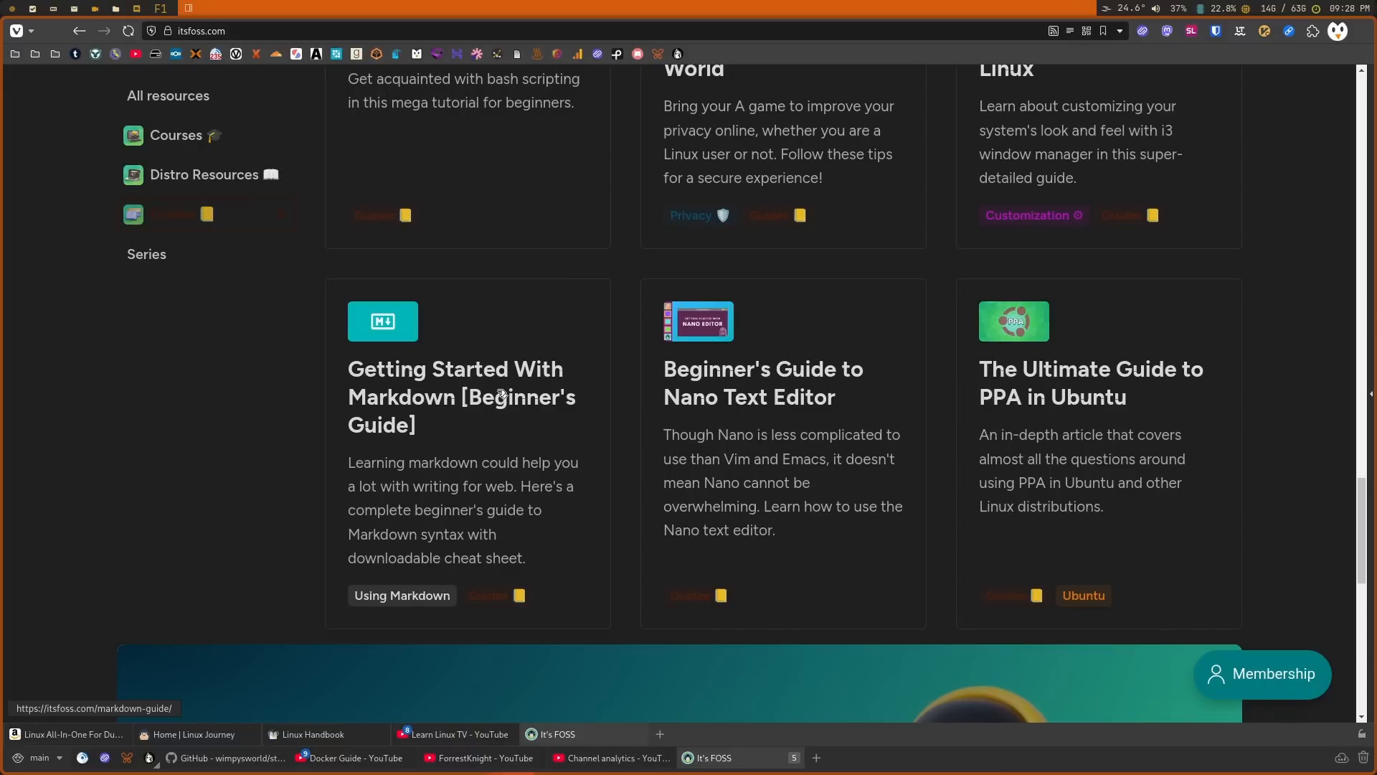
{"action": "mouse_move", "coordinate": [352, 692]}
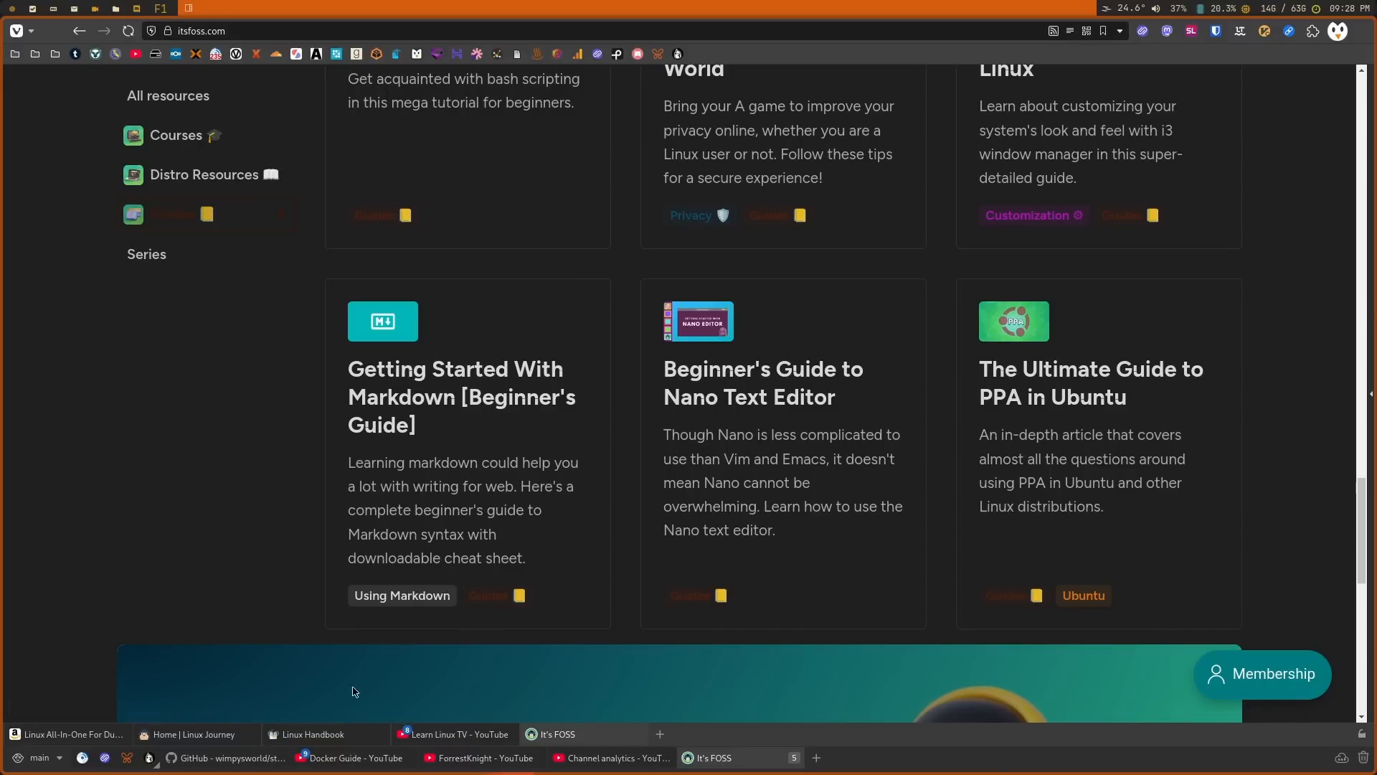
{"action": "left_click", "coordinate": [318, 735]}
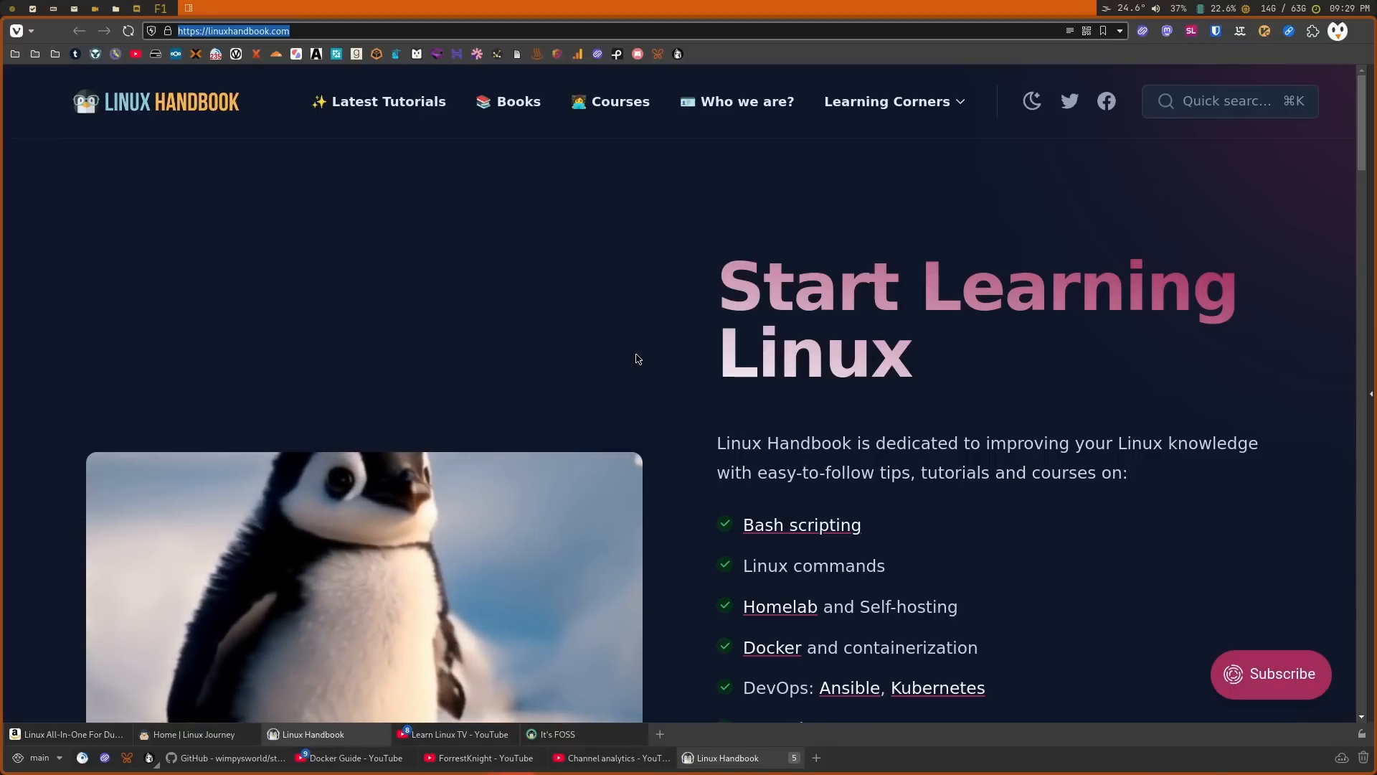
{"action": "mouse_move", "coordinate": [565, 155]}
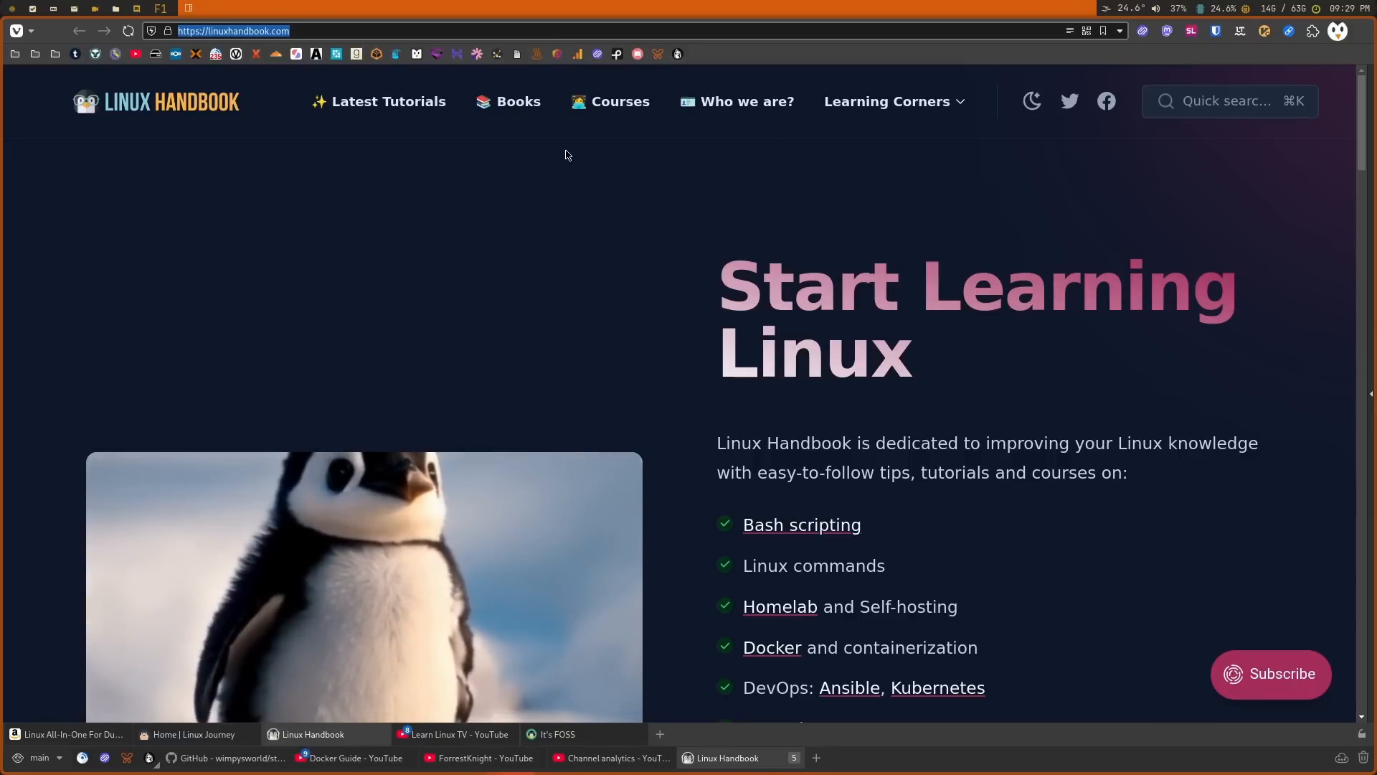
Highlight the Linux commands topic, then open Linux Handbook's Books page listing its ebooks.
{"action": "scroll", "scroll_direction": "down", "scroll_amount": 3}
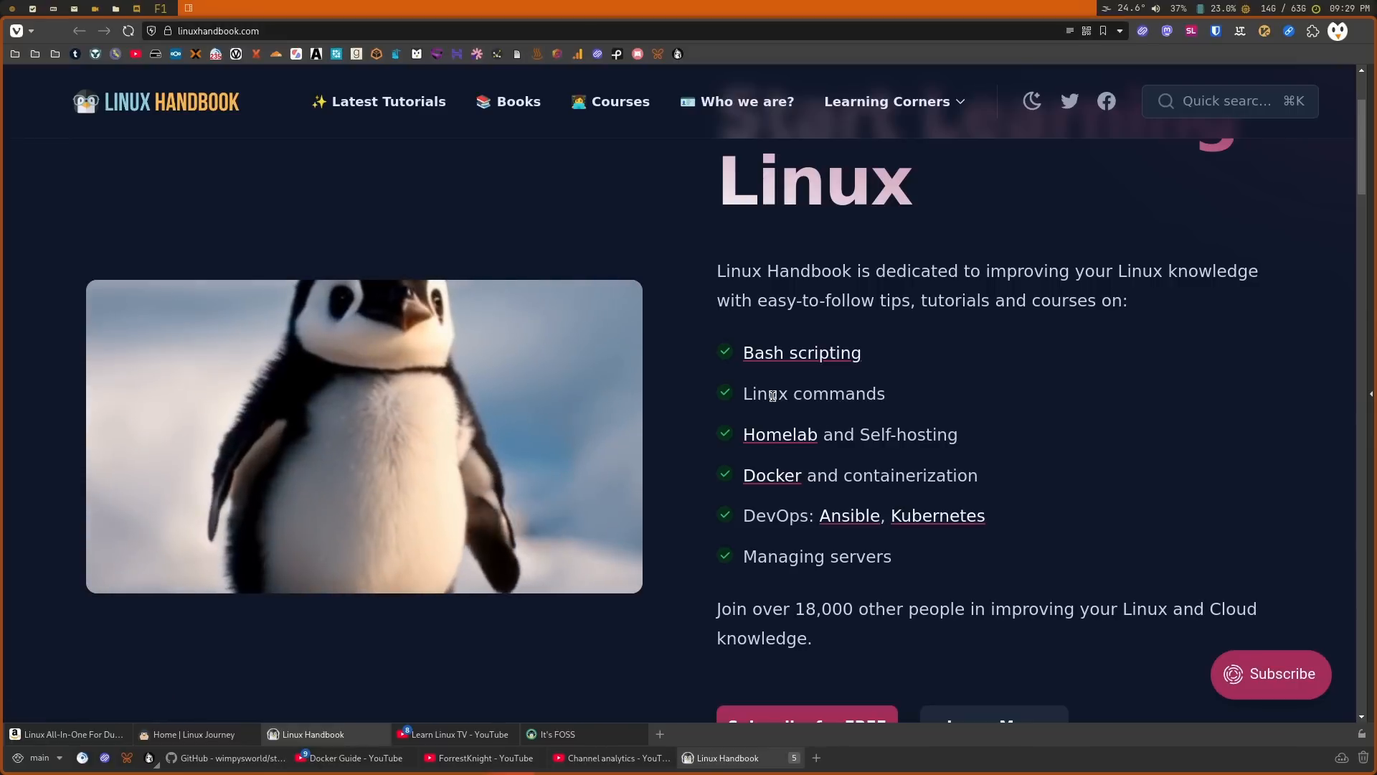
{"action": "double_click", "coordinate": [812, 394]}
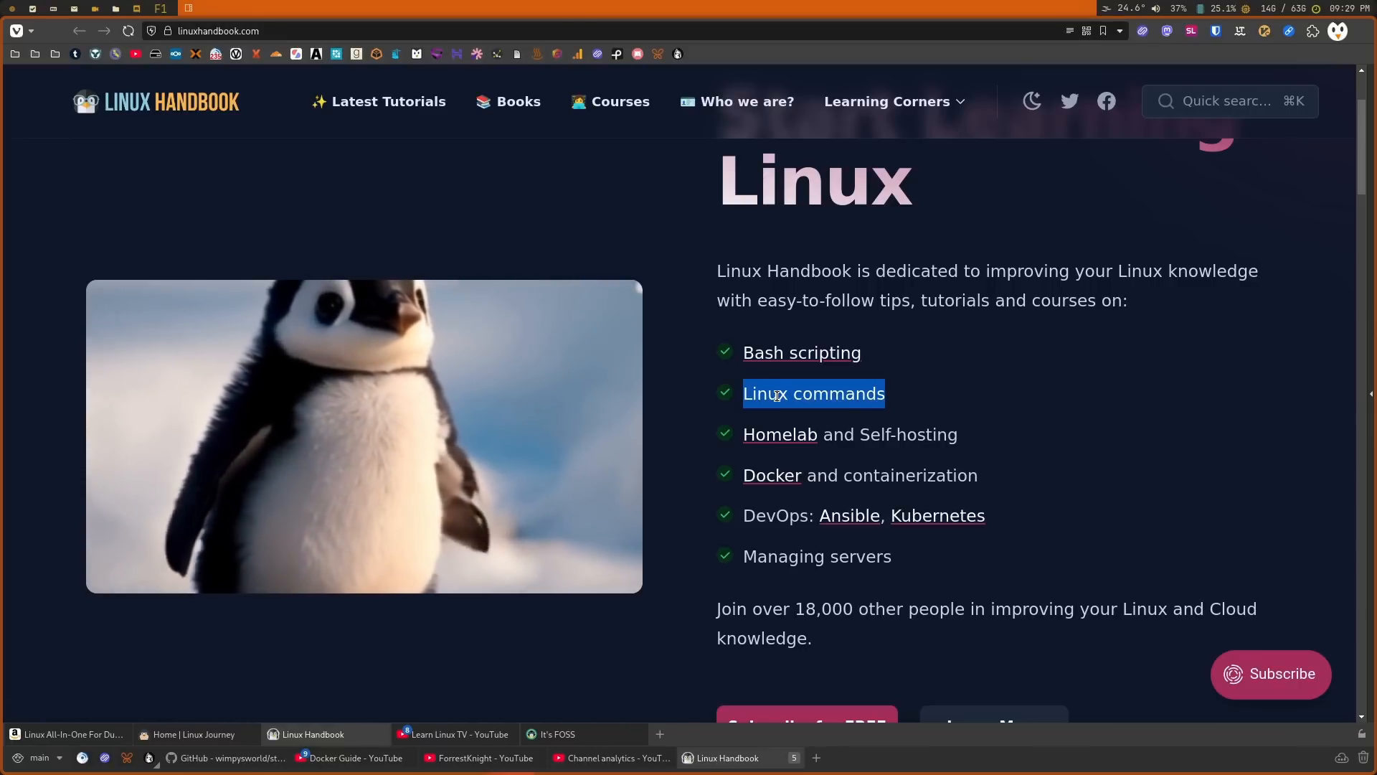
{"action": "mouse_move", "coordinate": [801, 352]}
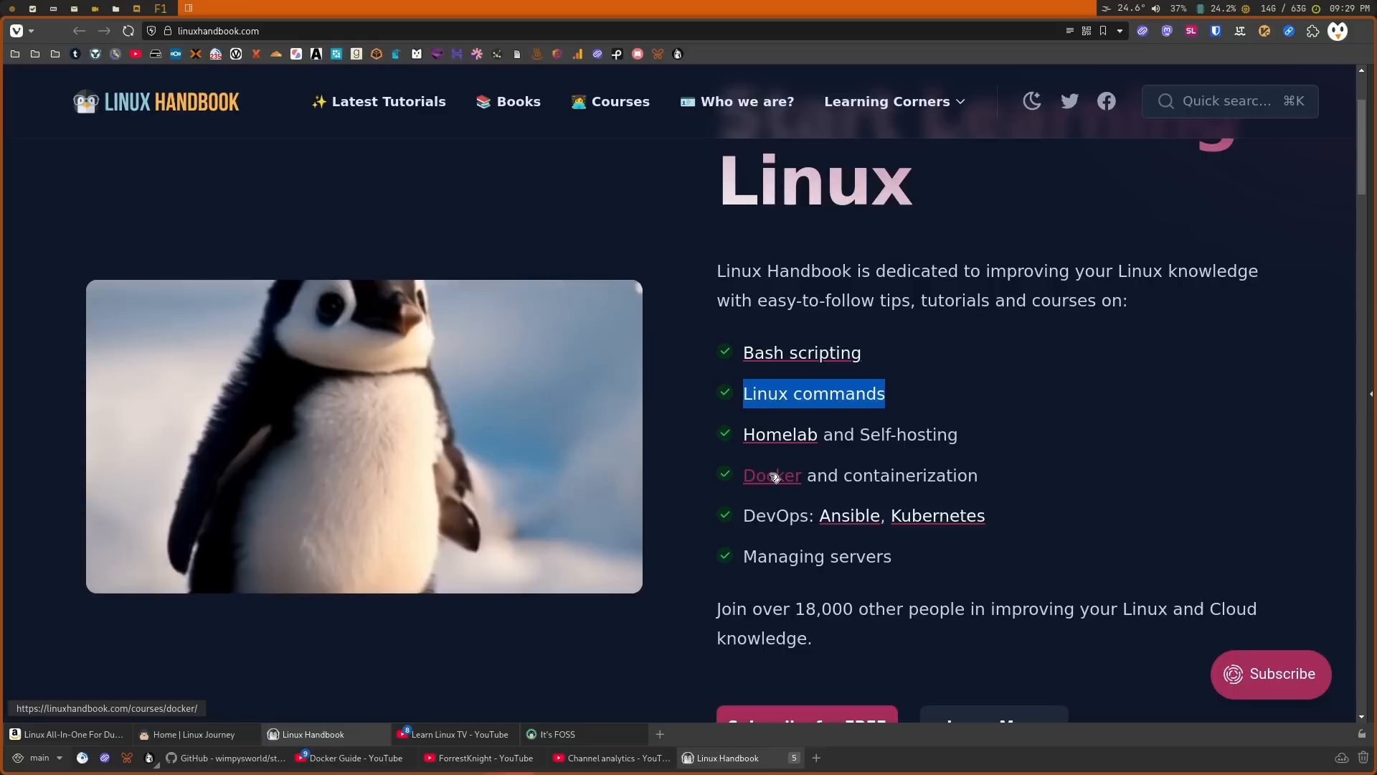
{"action": "left_click", "coordinate": [517, 101]}
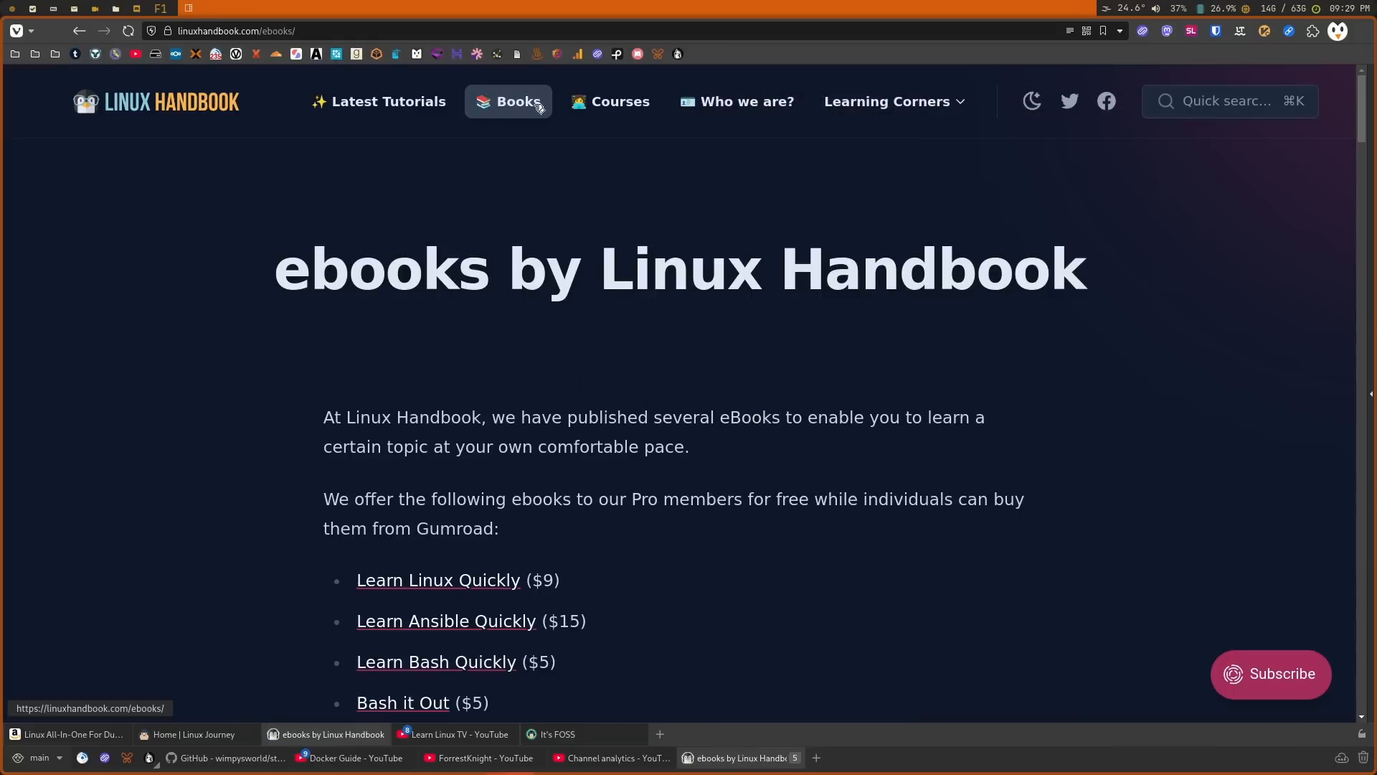
{"action": "mouse_move", "coordinate": [589, 238]}
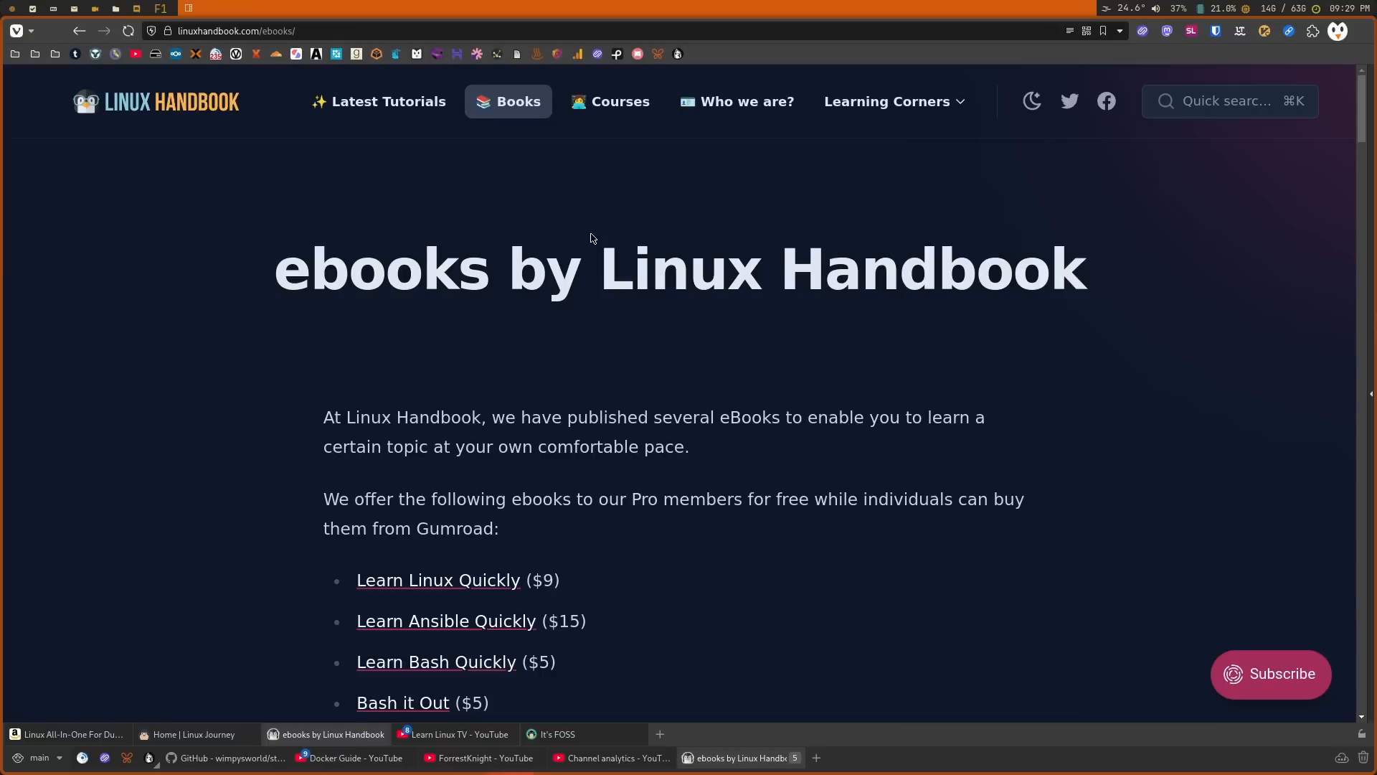
Read the ebook descriptions, view Latest Tutorials, then switch to the Linux Journey tab.
{"action": "scroll", "scroll_direction": "down", "scroll_amount": 3}
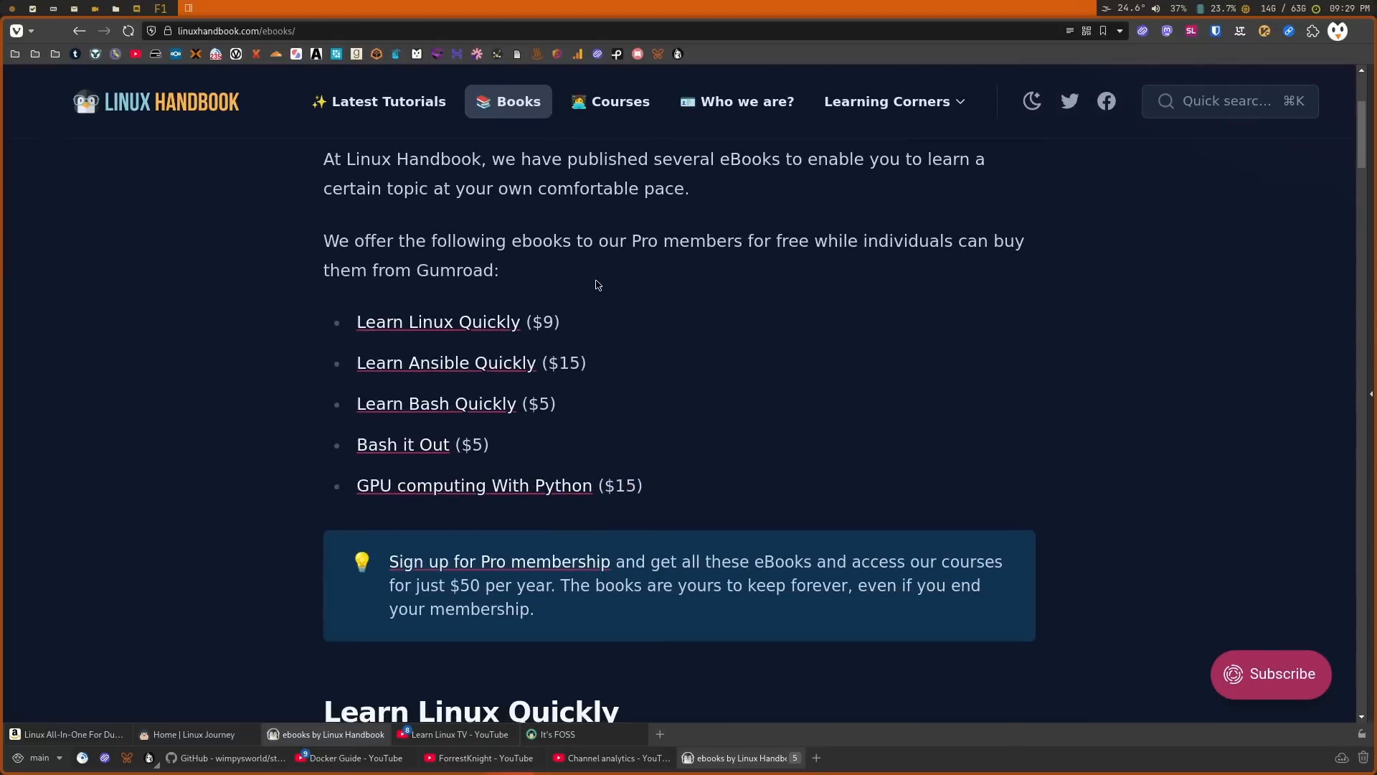
{"action": "scroll", "scroll_direction": "down", "scroll_amount": 3}
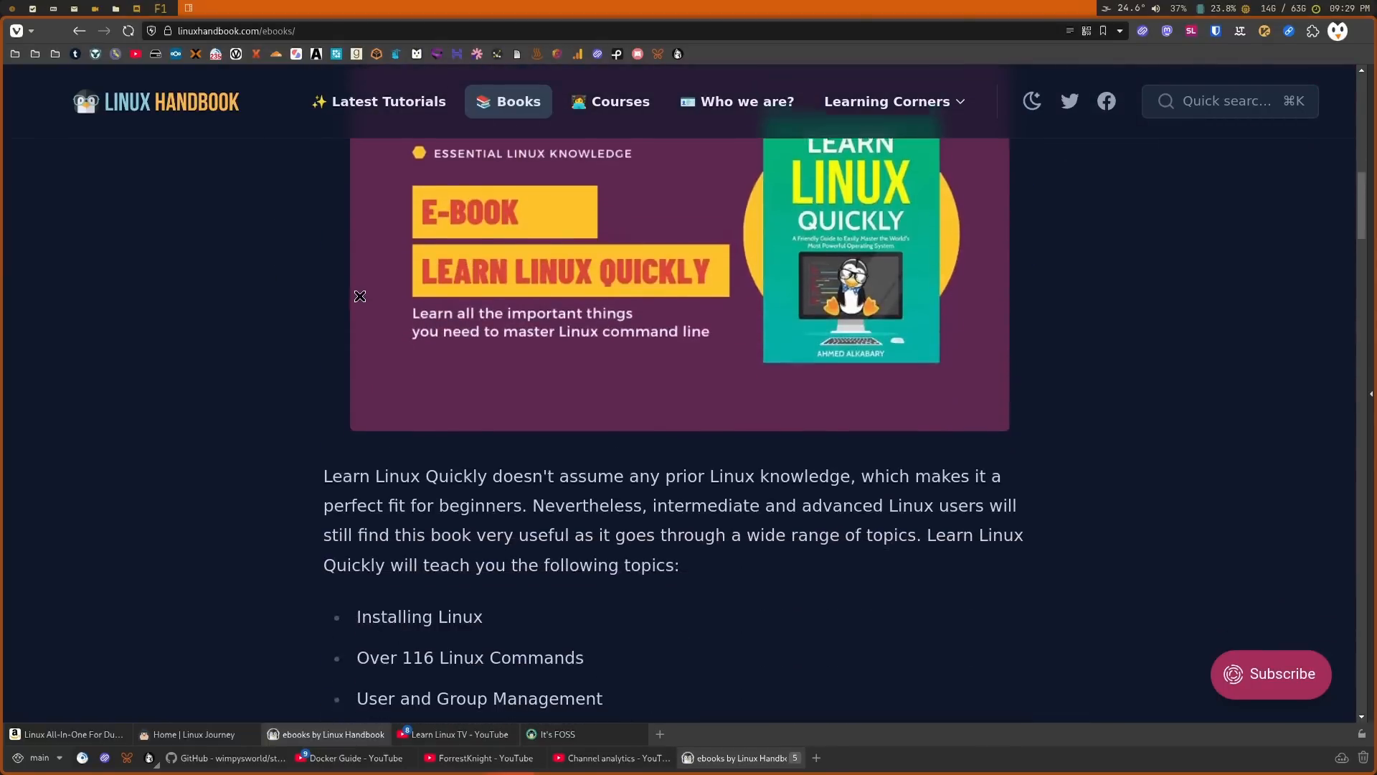
{"action": "scroll", "scroll_direction": "down", "scroll_amount": 3}
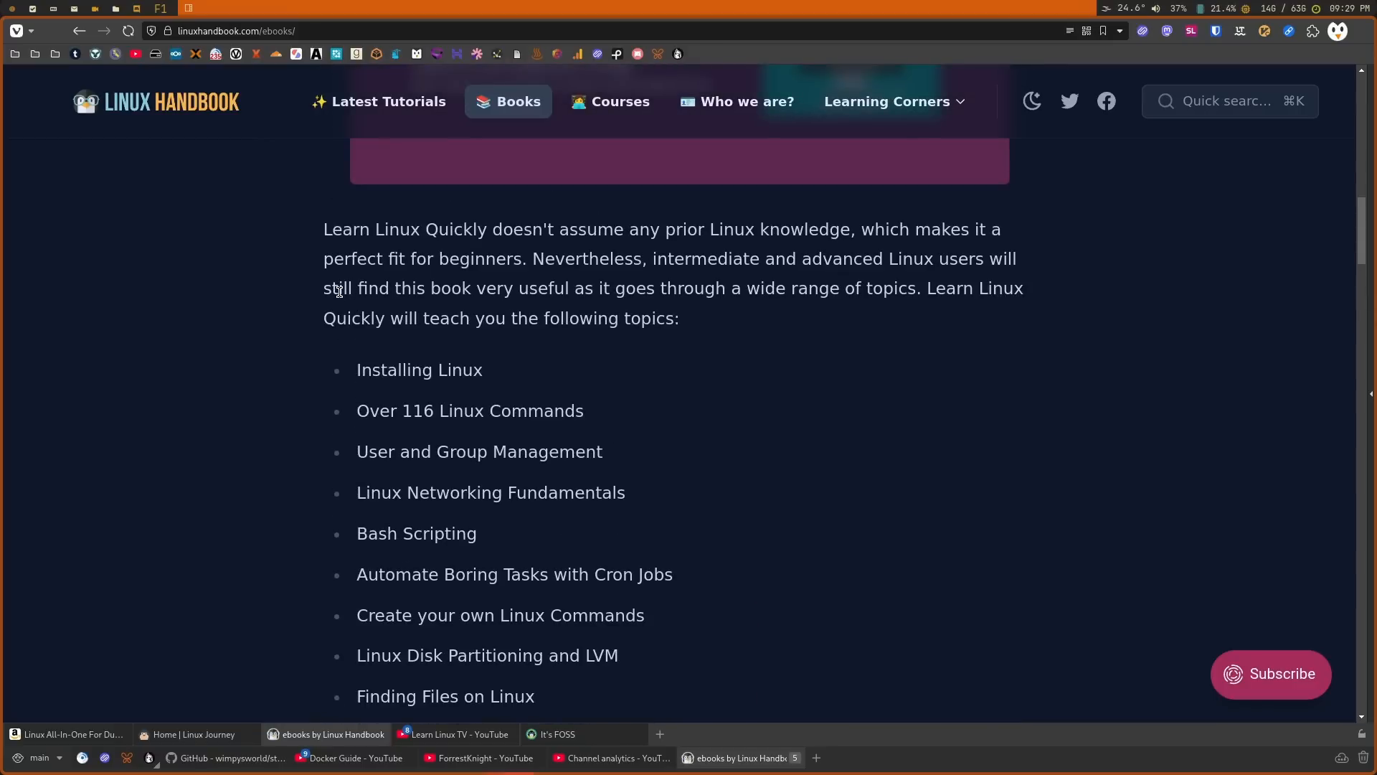
{"action": "scroll", "scroll_direction": "down", "scroll_amount": 3}
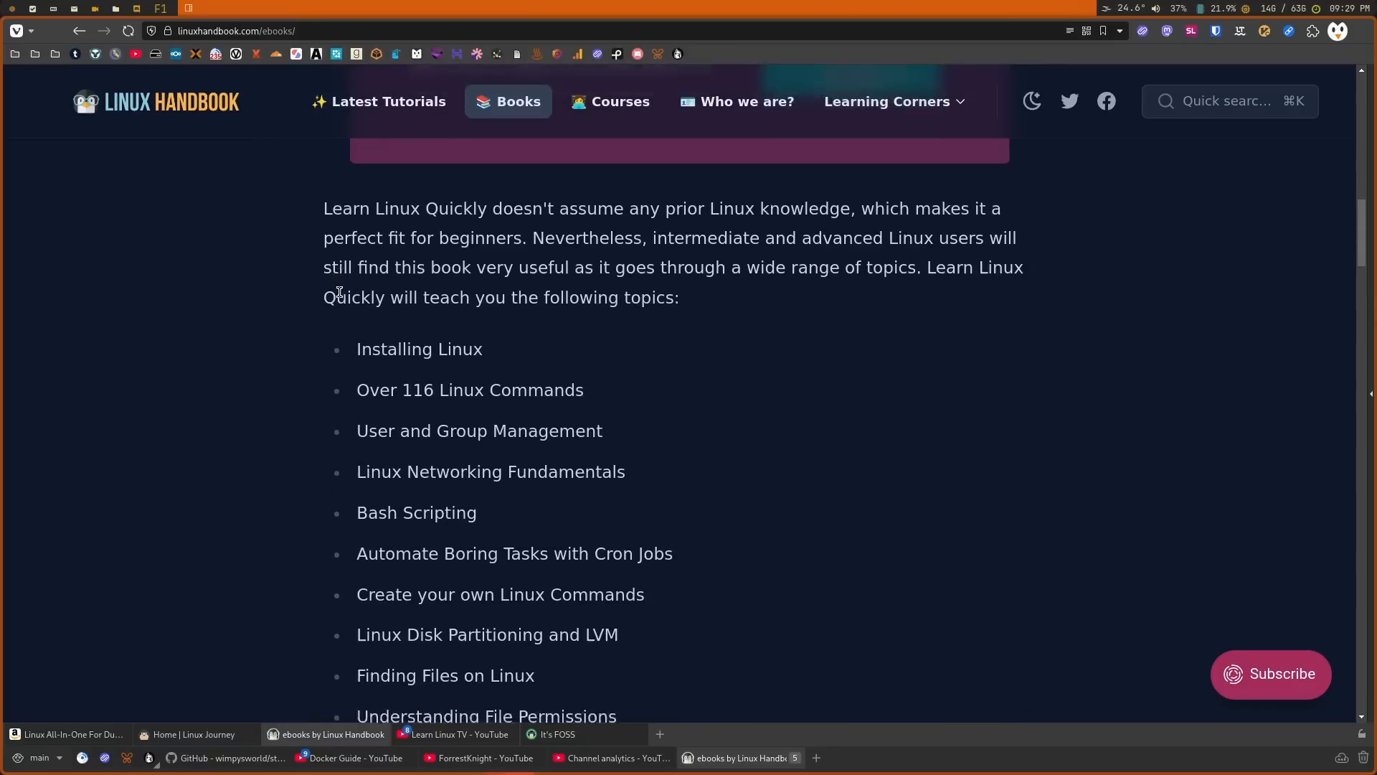
{"action": "scroll", "scroll_direction": "down", "scroll_amount": 3}
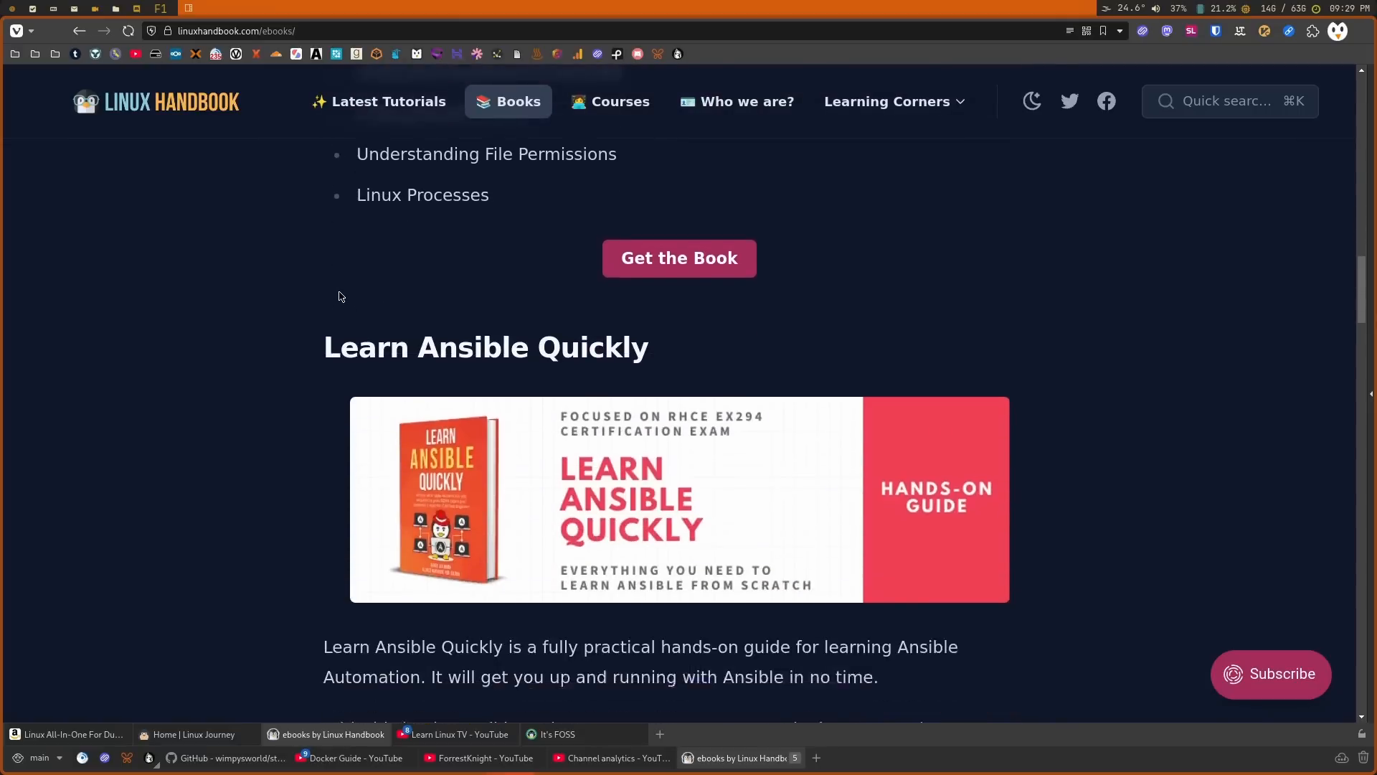
{"action": "scroll", "scroll_direction": "down", "scroll_amount": 3}
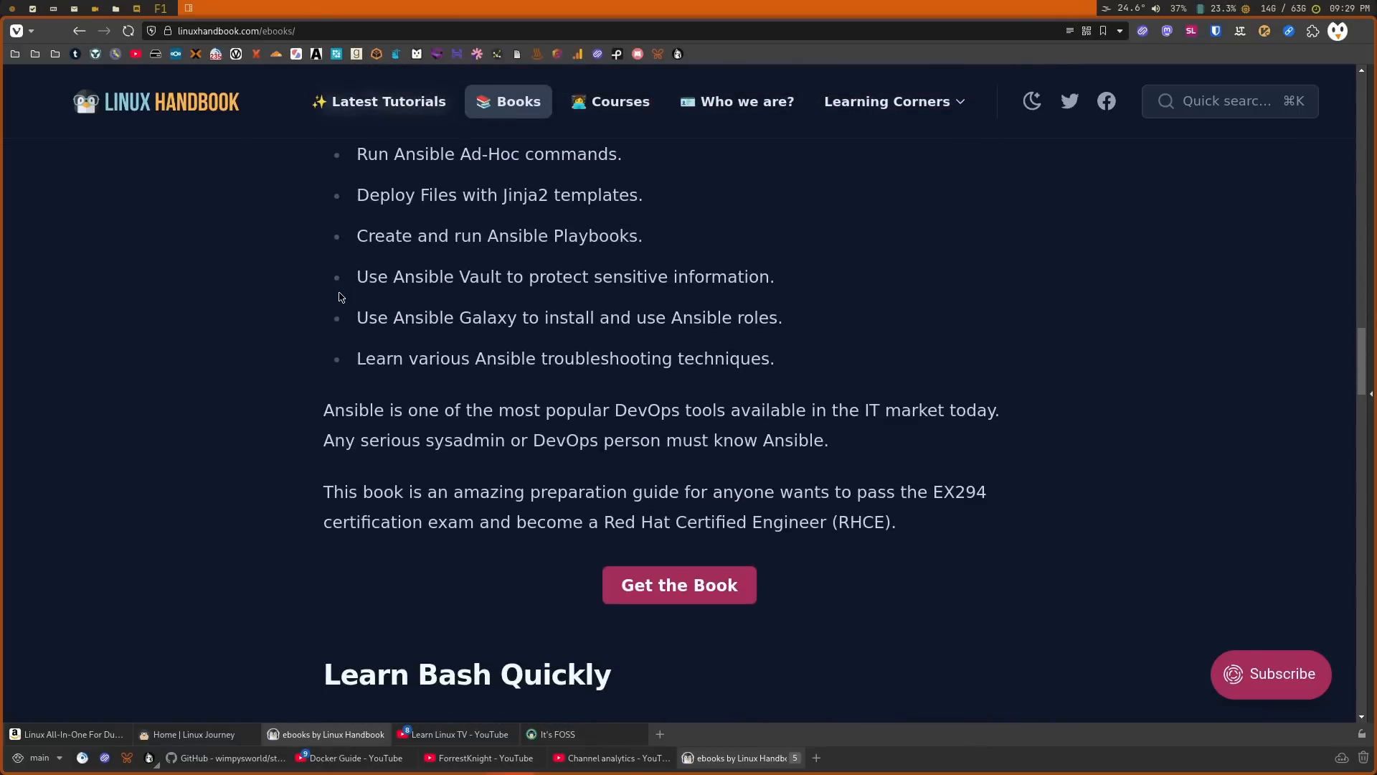
{"action": "mouse_move", "coordinate": [372, 259]}
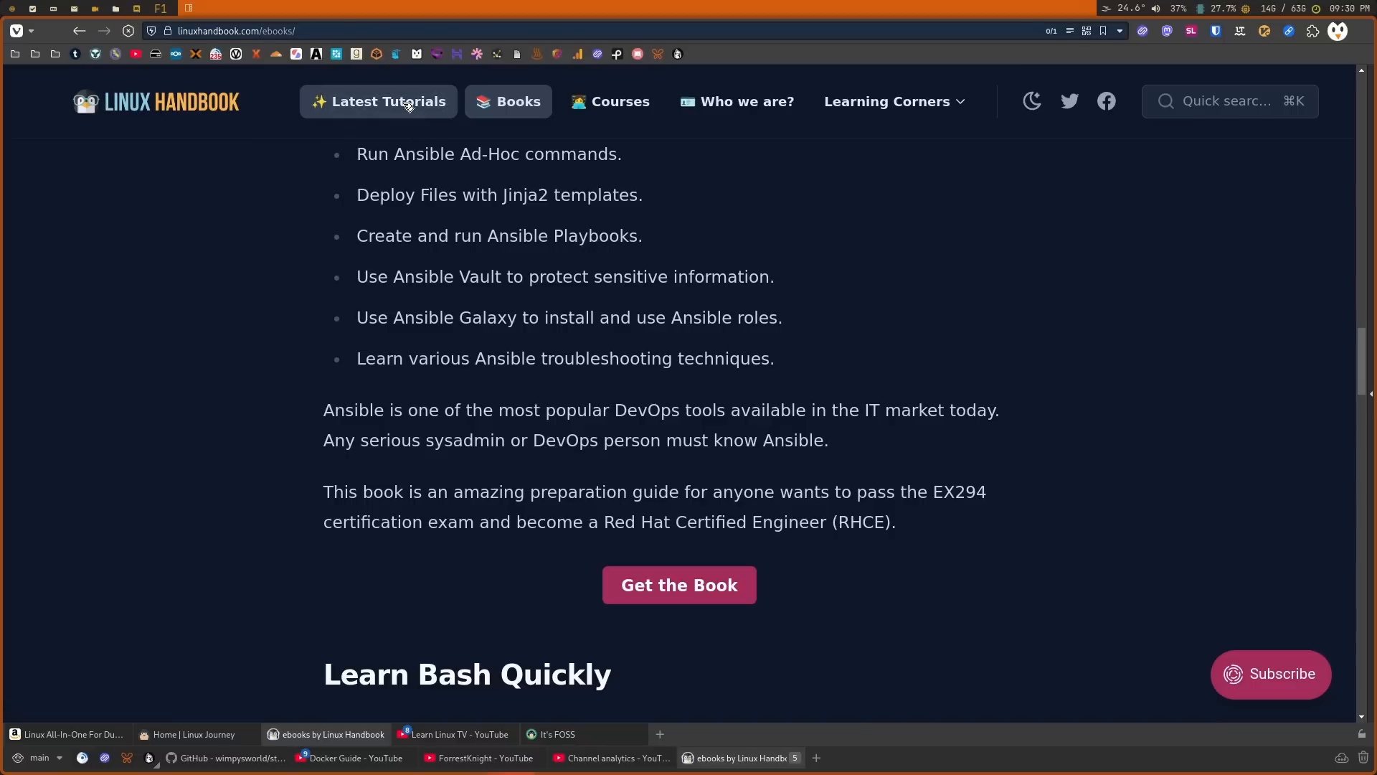
{"action": "left_click", "coordinate": [387, 101]}
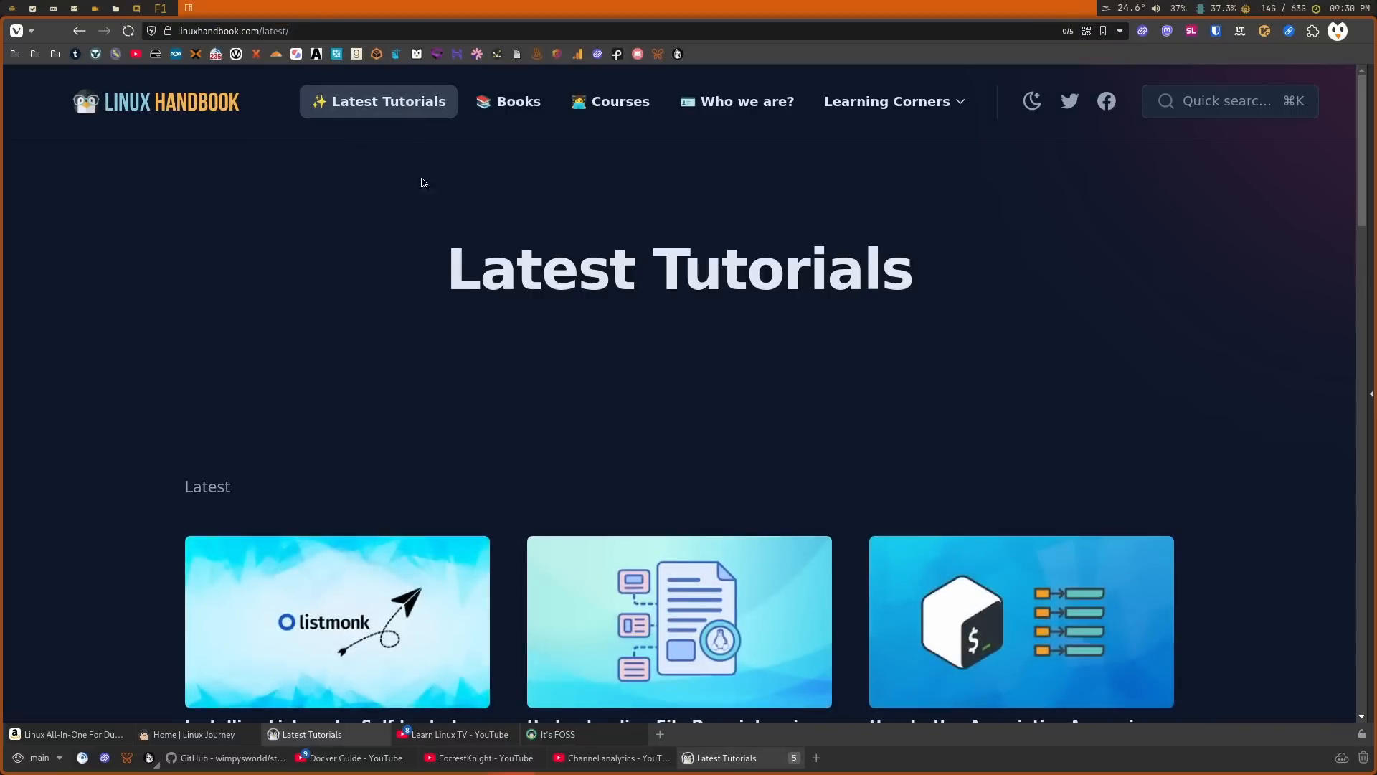
{"action": "left_click", "coordinate": [190, 734]}
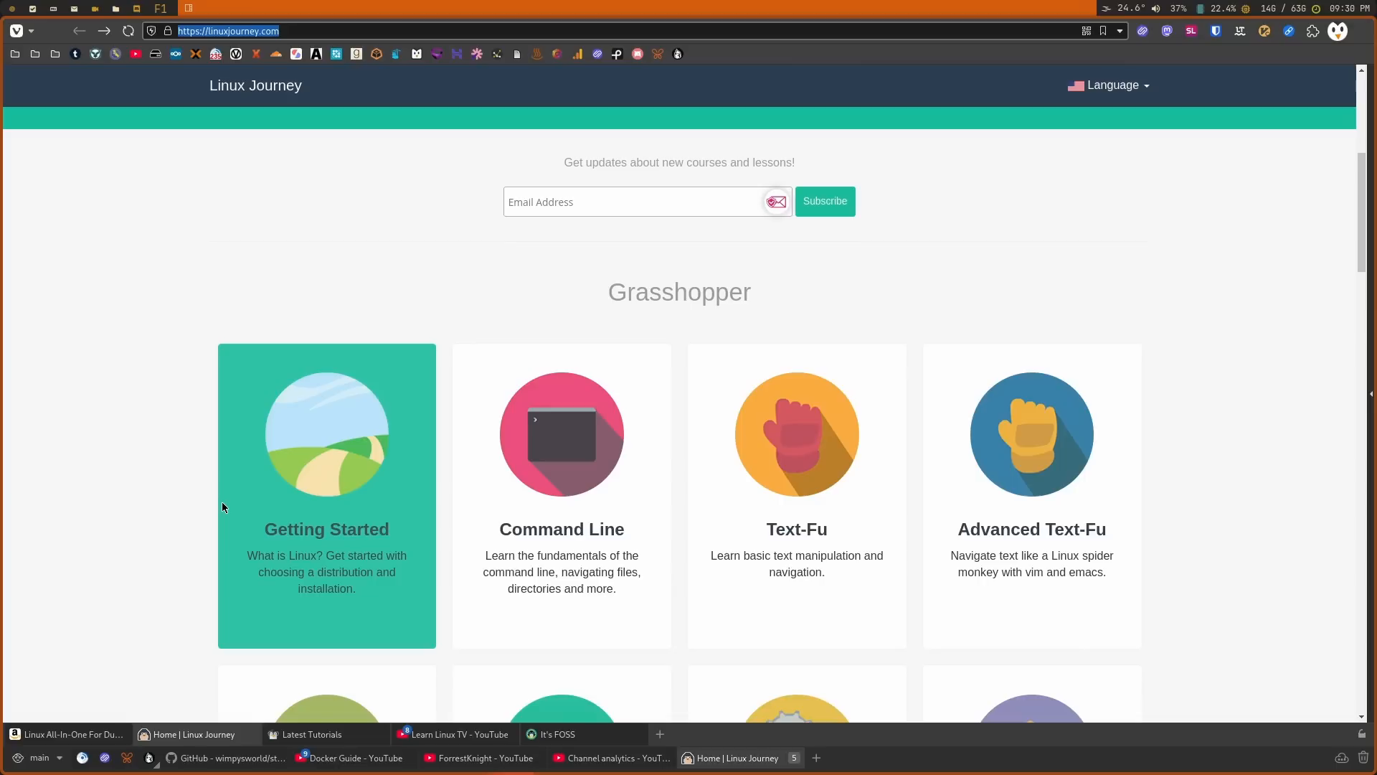
{"action": "mouse_move", "coordinate": [269, 511]}
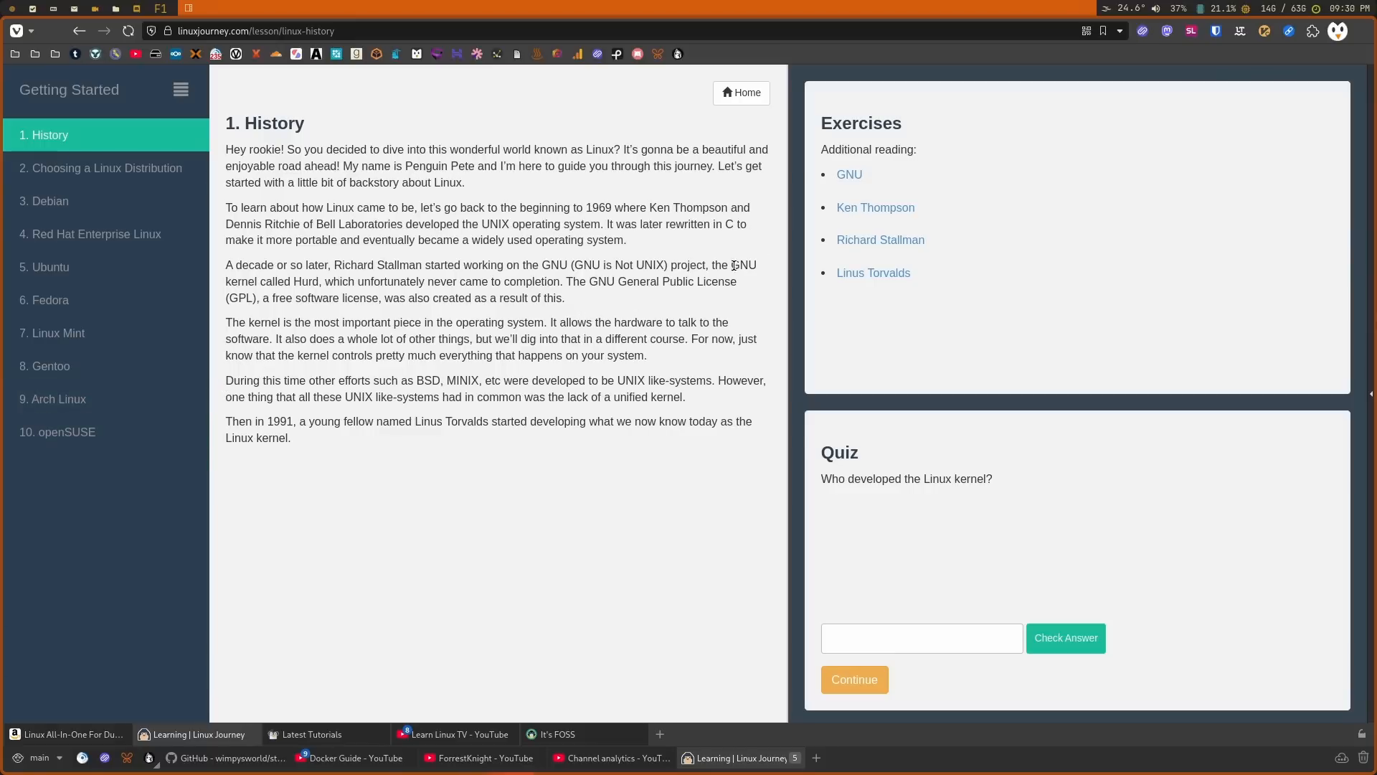
{"action": "mouse_move", "coordinate": [569, 348]}
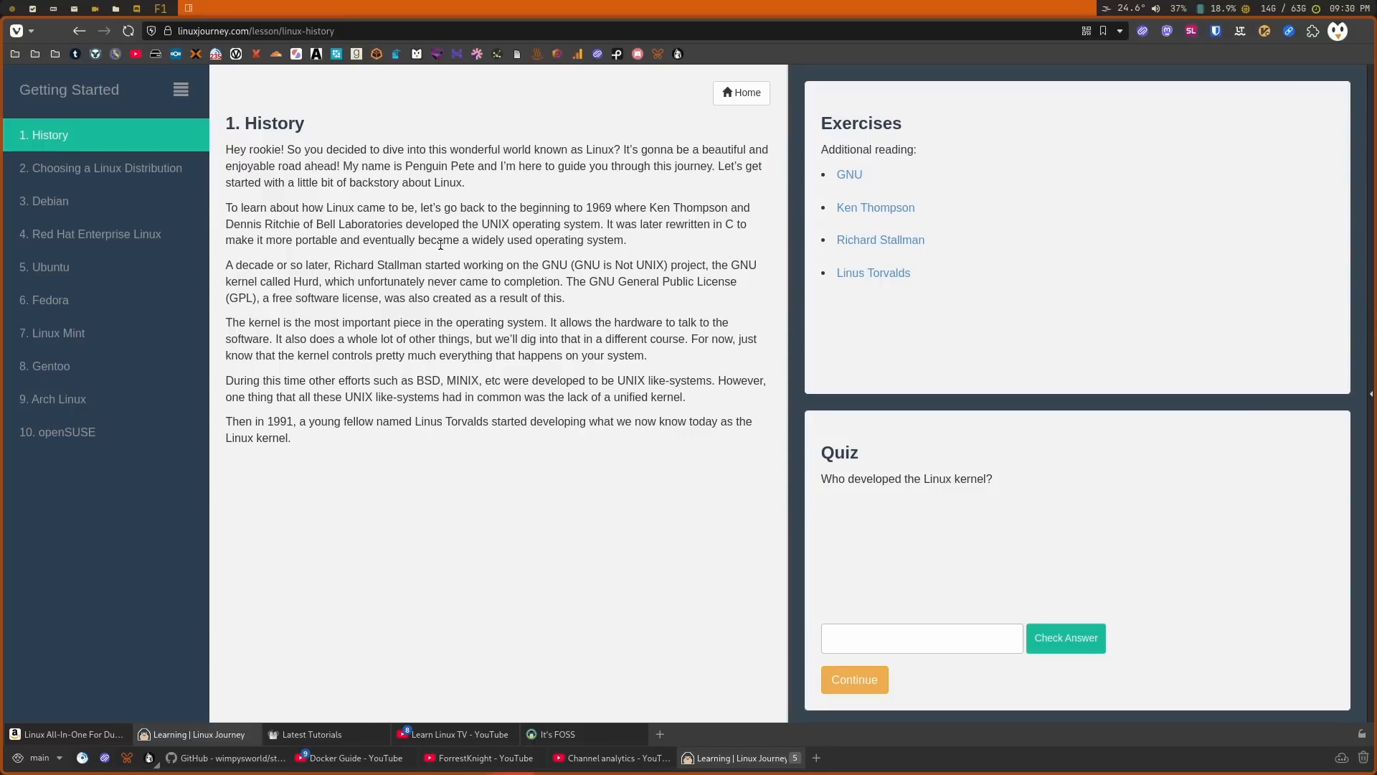
{"action": "mouse_move", "coordinate": [50, 267]}
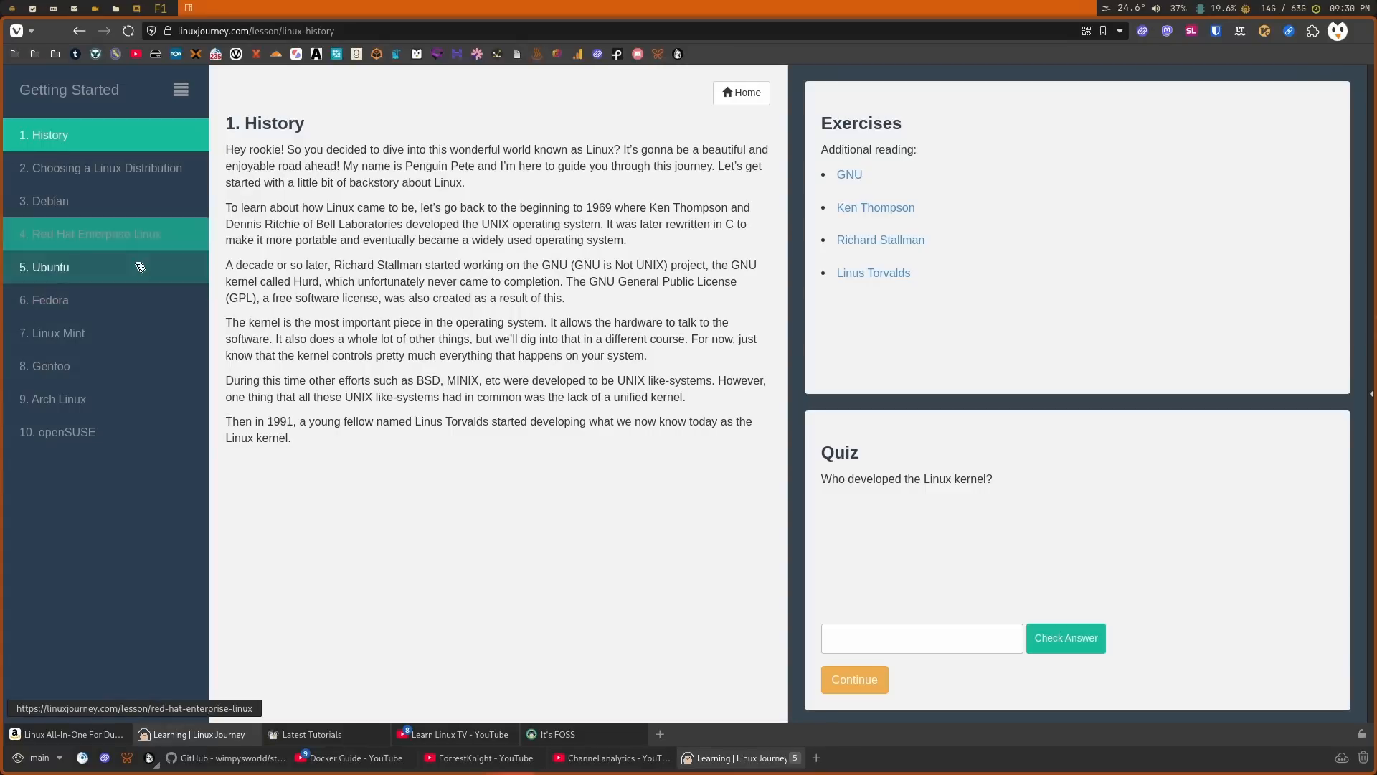
Return to Linux Journey's home page of Grasshopper courses.
{"action": "left_click", "coordinate": [740, 93]}
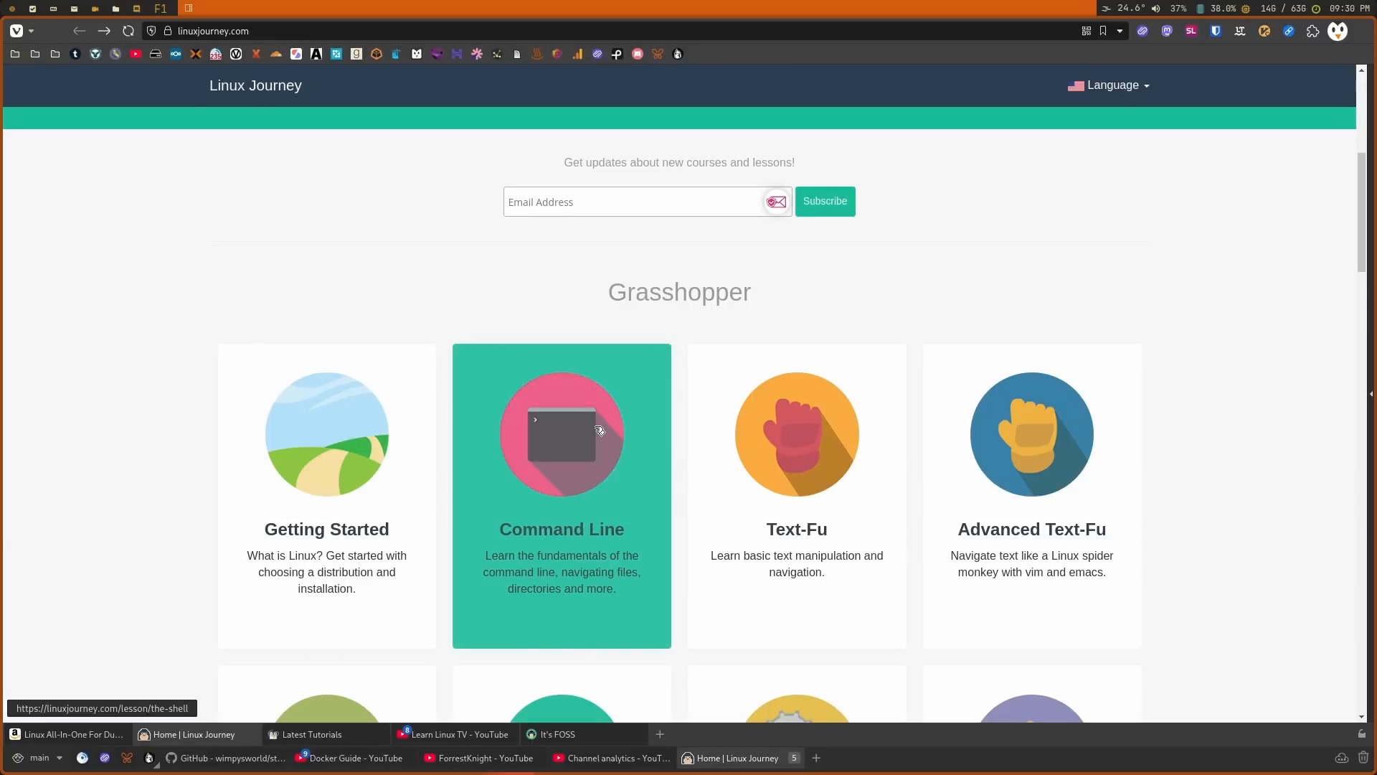
Open the Command Line course's '6. file' lesson with its exercise and quiz.
{"action": "left_click", "coordinate": [561, 434]}
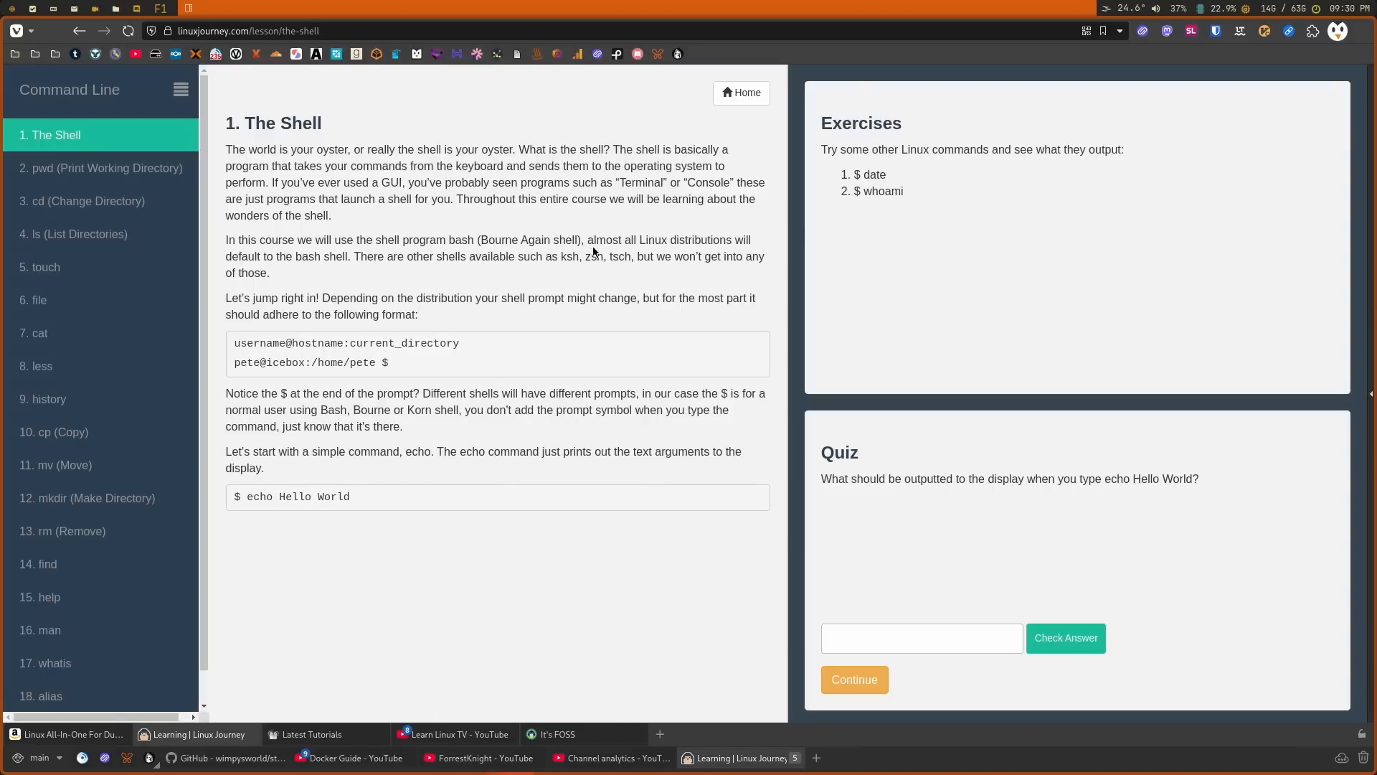
{"action": "mouse_move", "coordinate": [420, 209]}
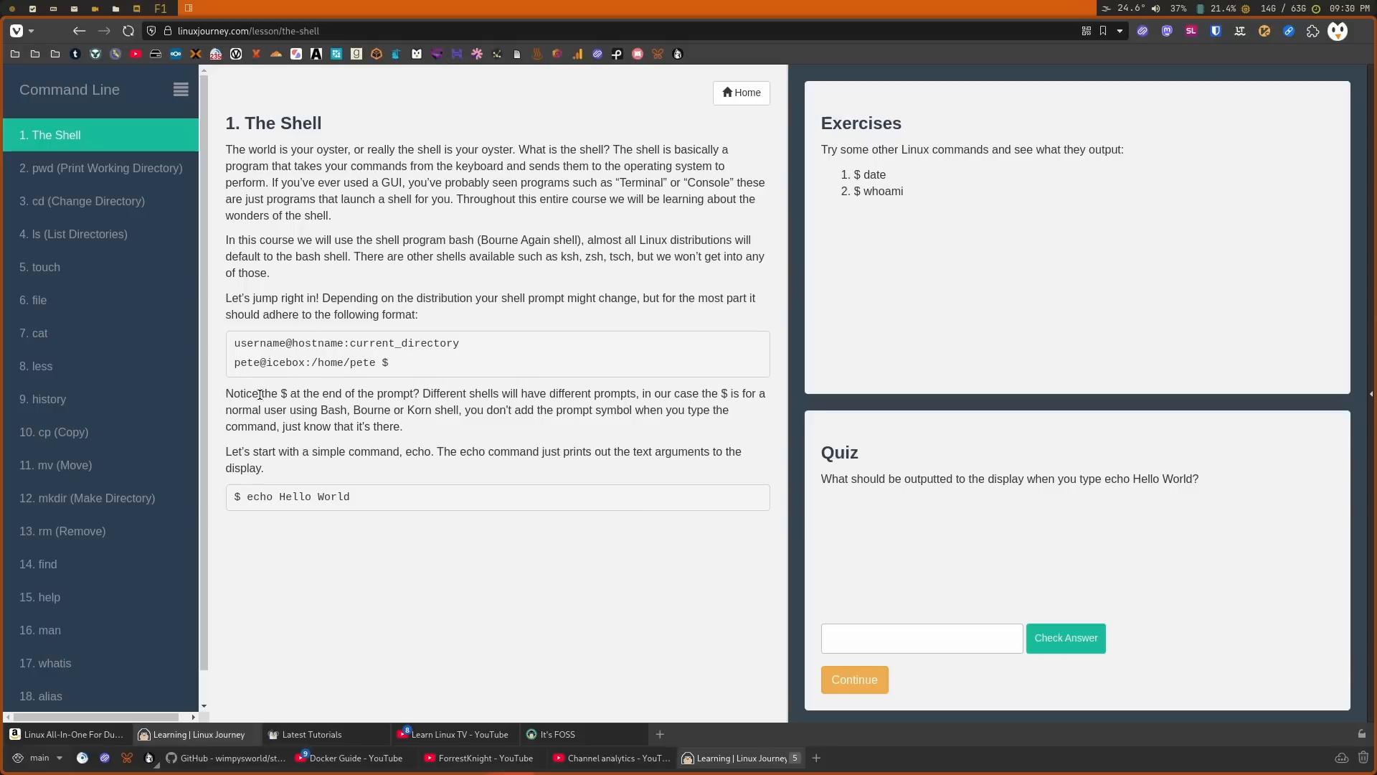
{"action": "left_click", "coordinate": [35, 300]}
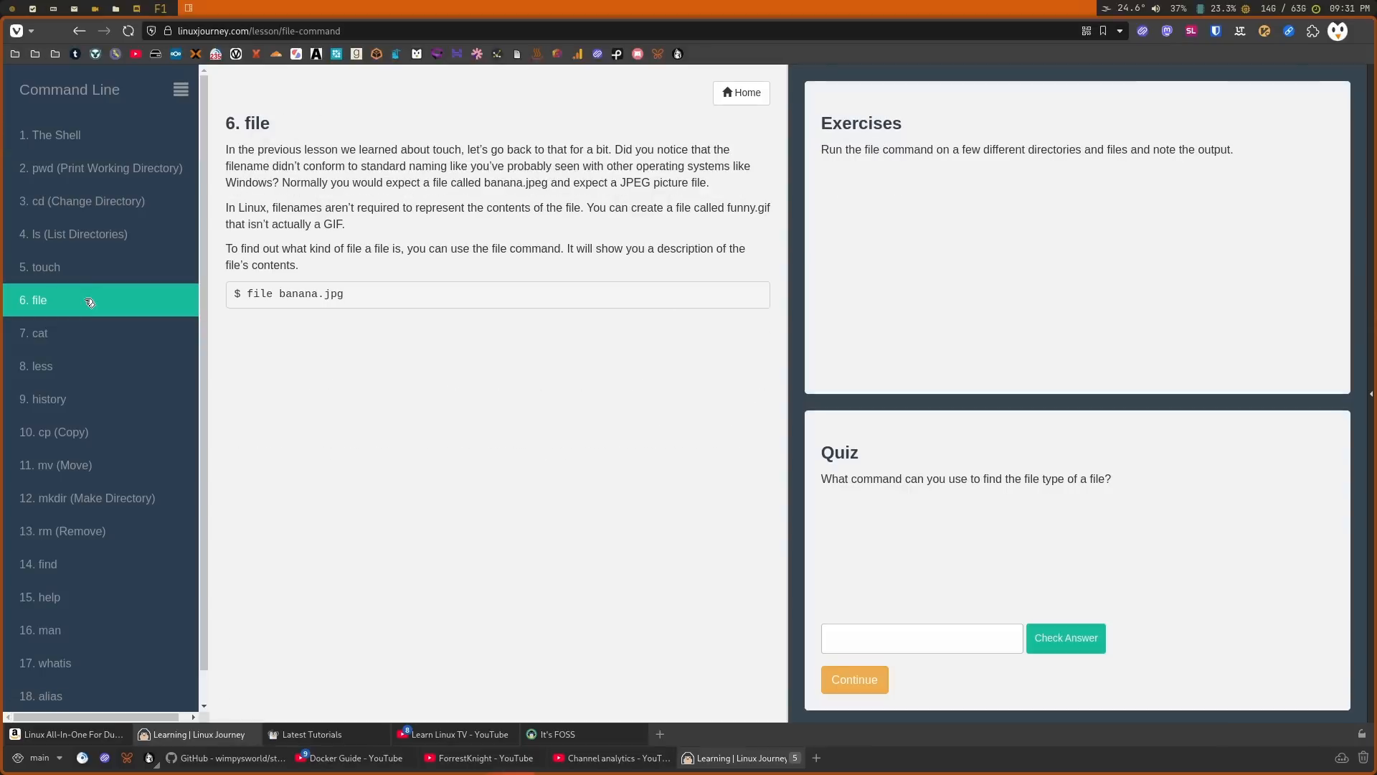
{"action": "mouse_move", "coordinate": [90, 317]}
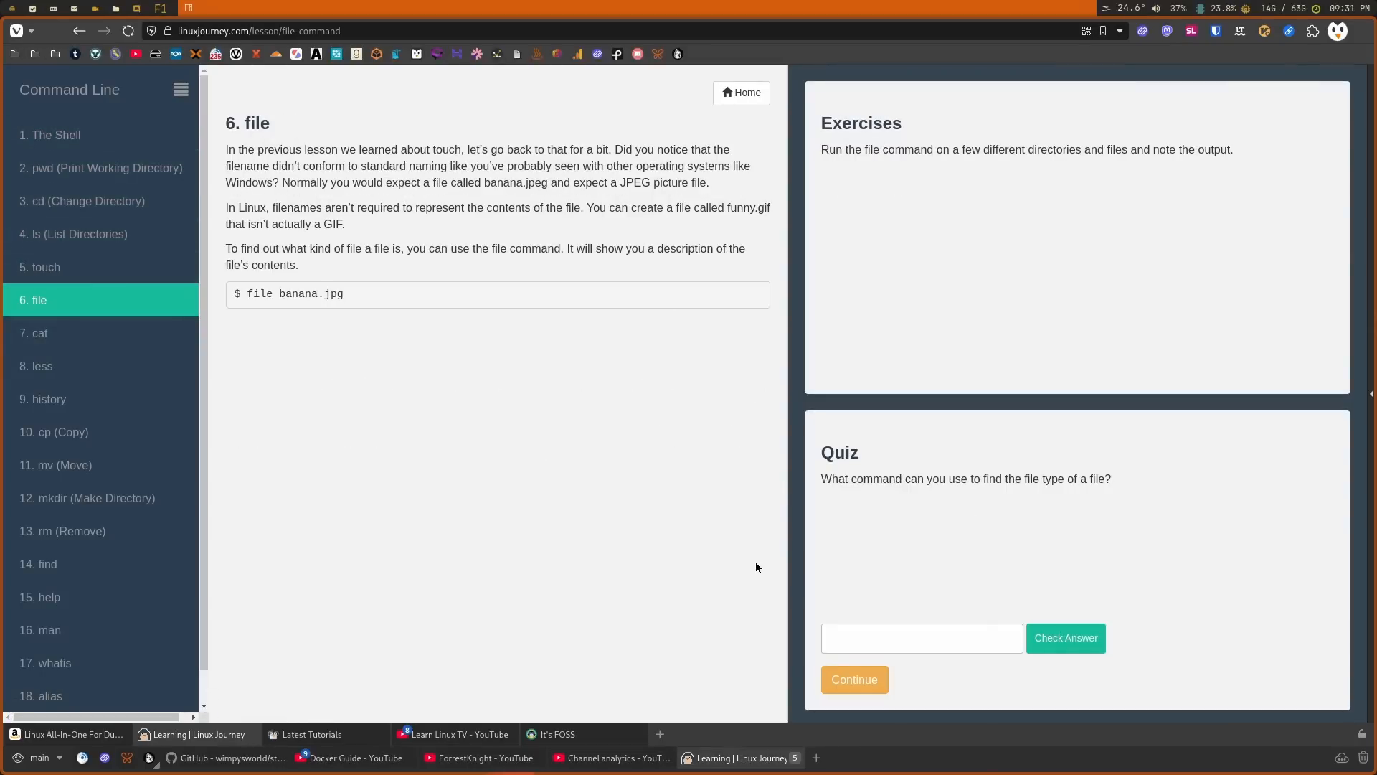
{"action": "mouse_move", "coordinate": [875, 553]}
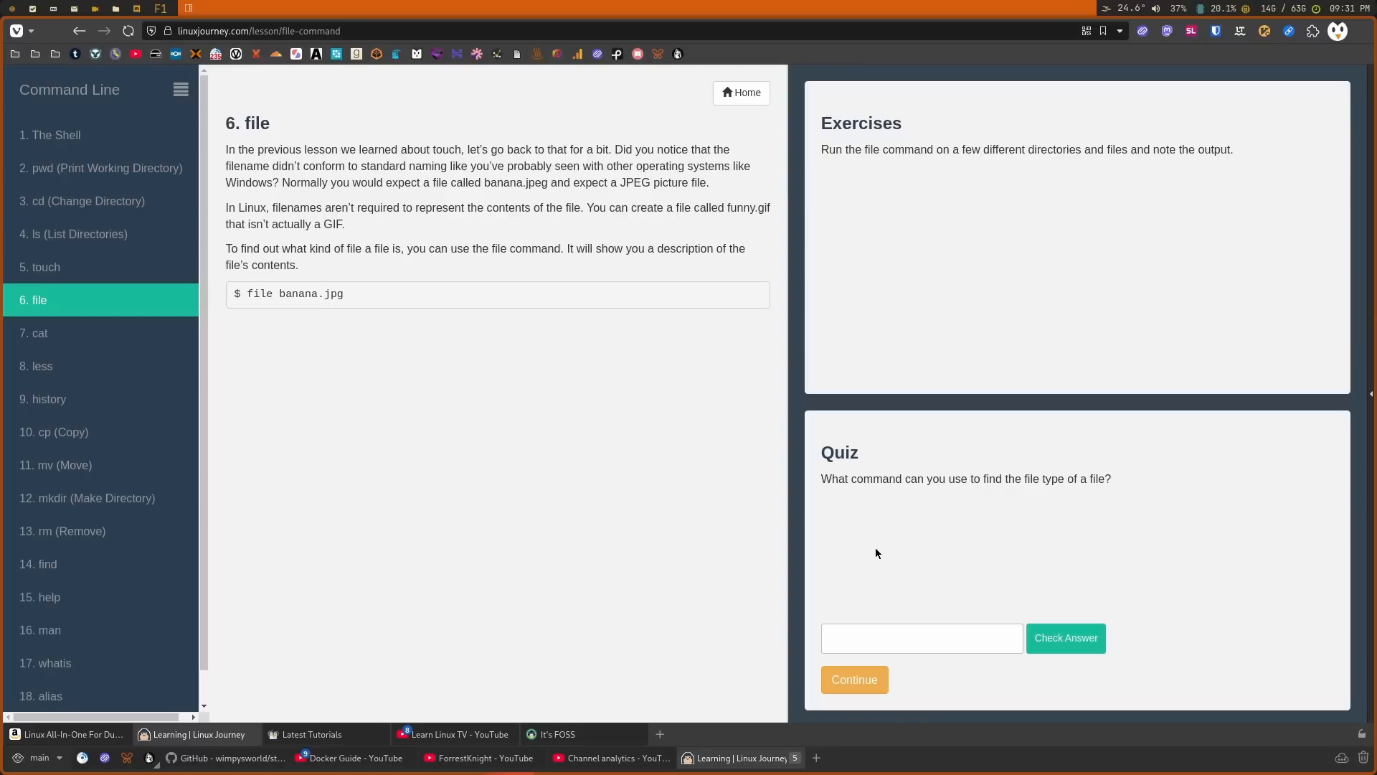
{"action": "mouse_move", "coordinate": [601, 388]}
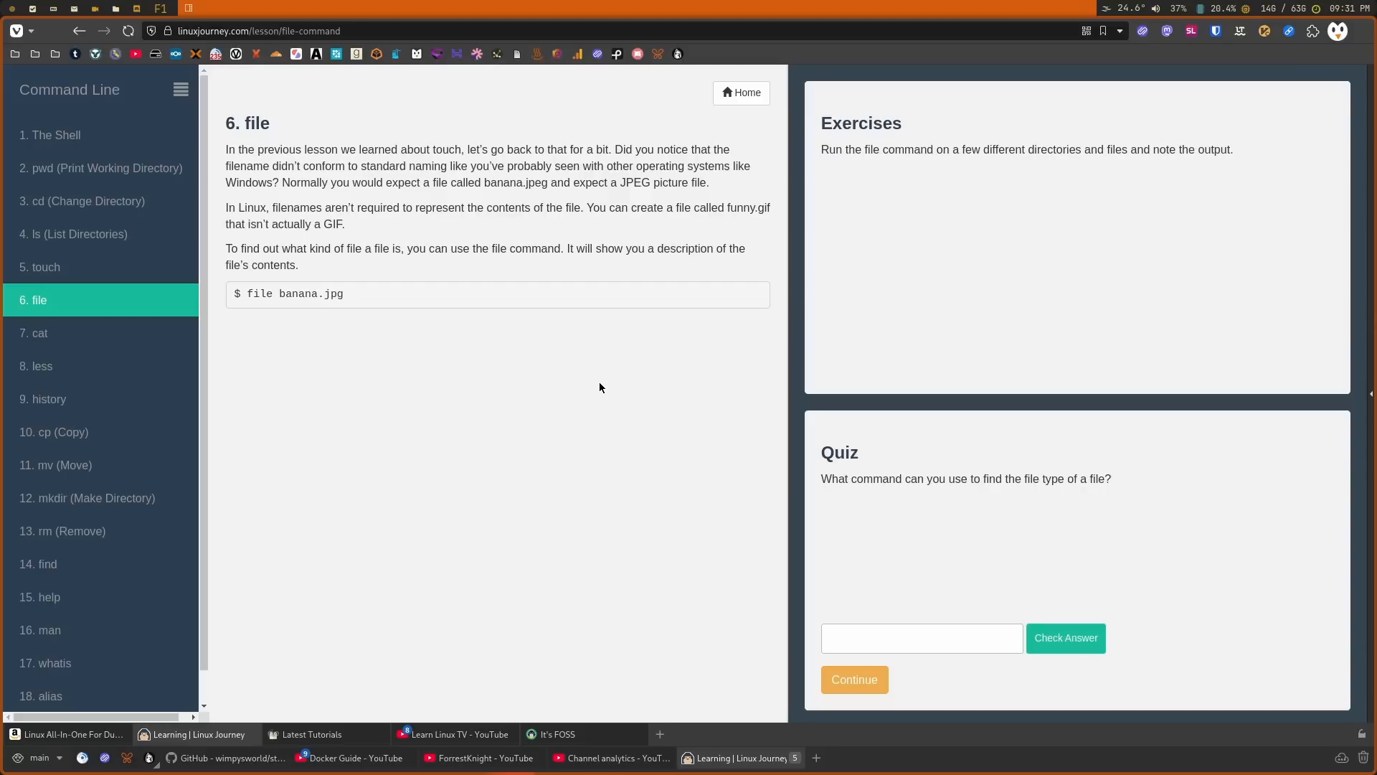
{"action": "mouse_move", "coordinate": [349, 642]}
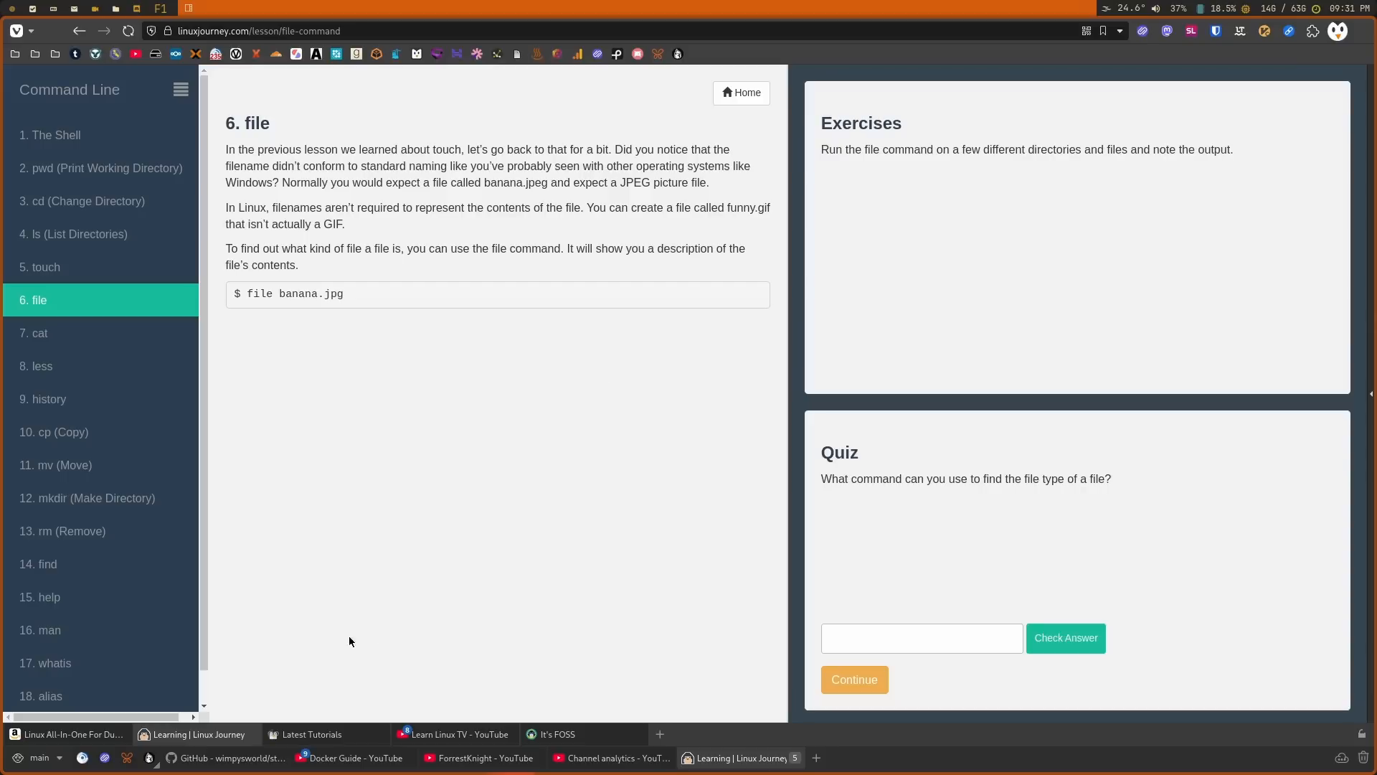